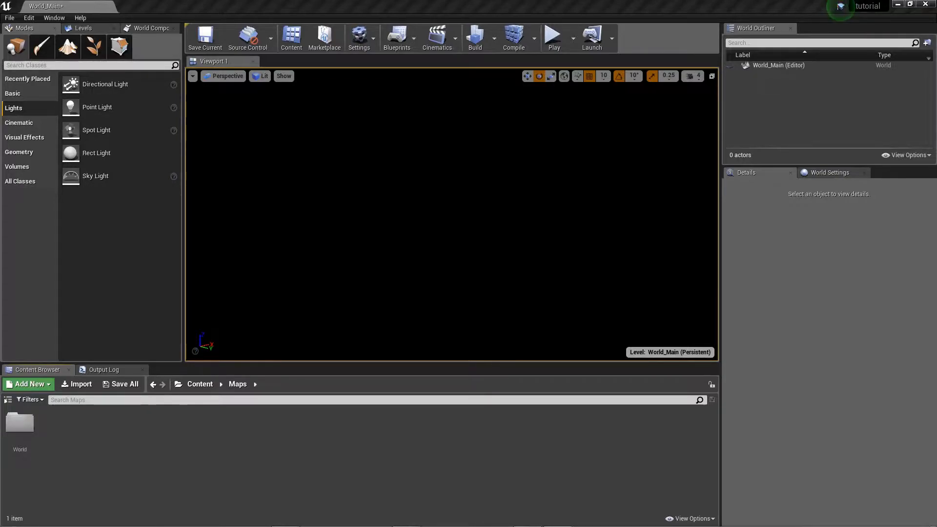
{"action": "mouse_move", "coordinate": [9, 324]}
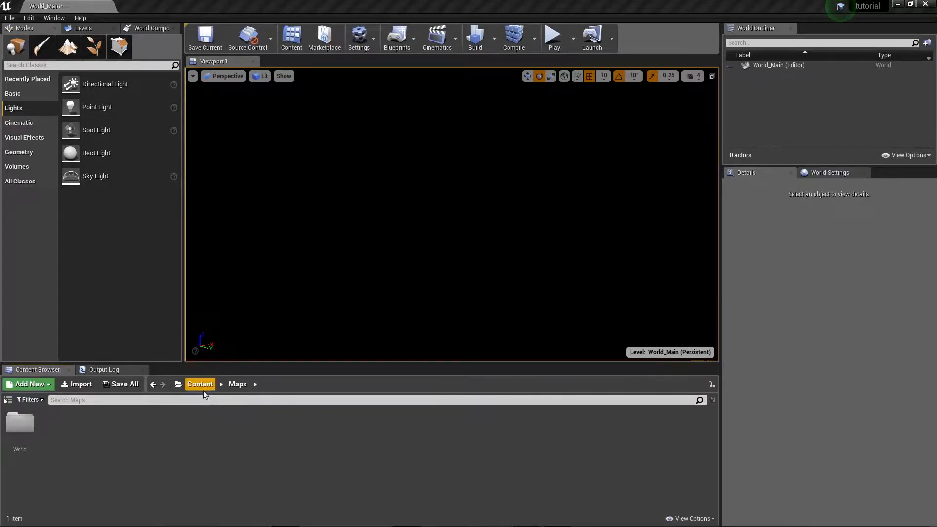
Step: Load the World_Main level from the Content > Maps > World folder
{"action": "left_click", "coordinate": [237, 383]}
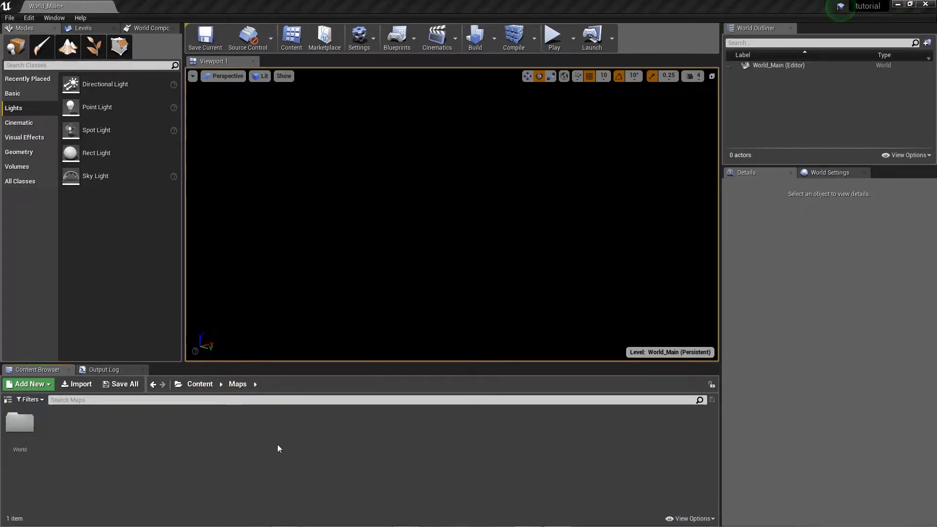
{"action": "mouse_move", "coordinate": [20, 422]}
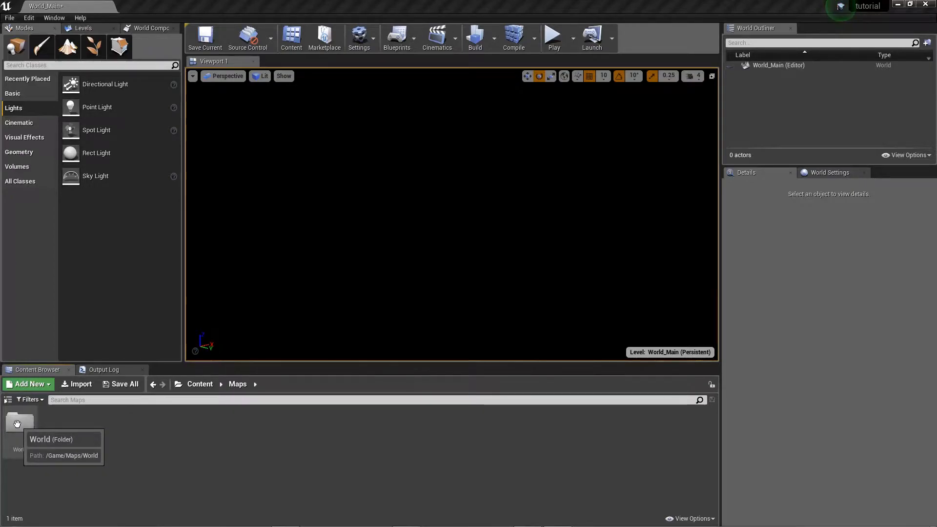
{"action": "double_click", "coordinate": [19, 422]}
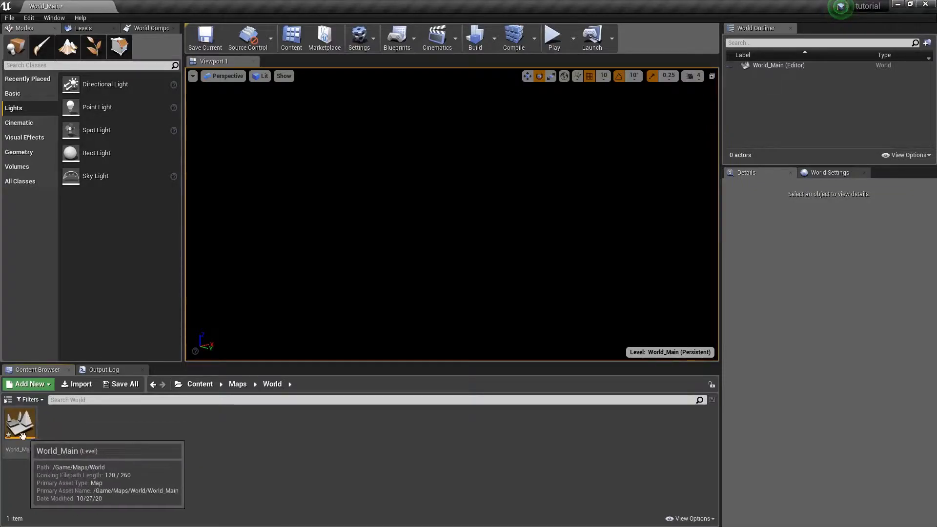
{"action": "left_click", "coordinate": [19, 421]}
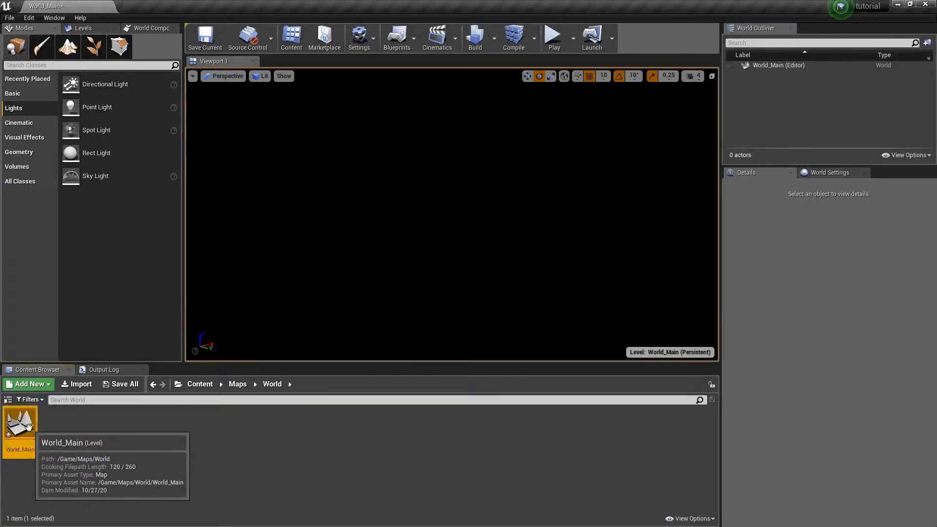
{"action": "left_click", "coordinate": [11, 94]}
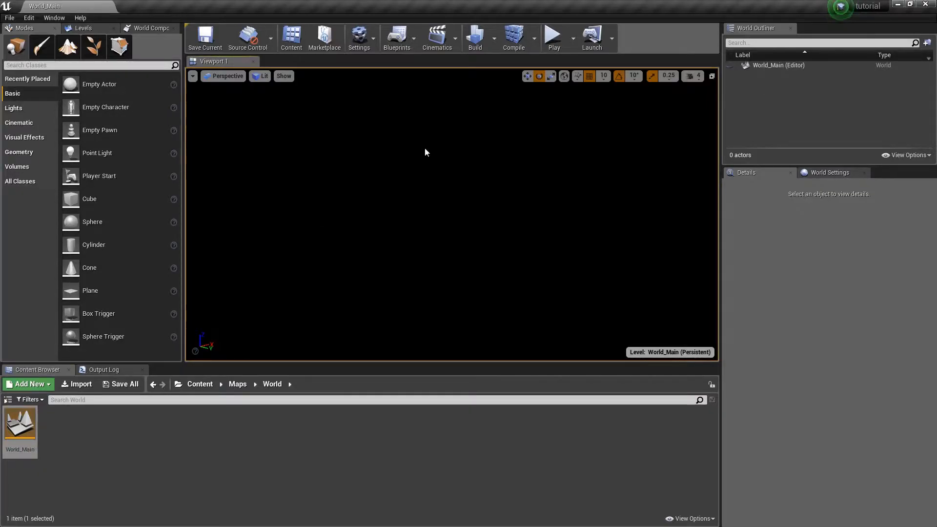
{"action": "mouse_move", "coordinate": [350, 180]}
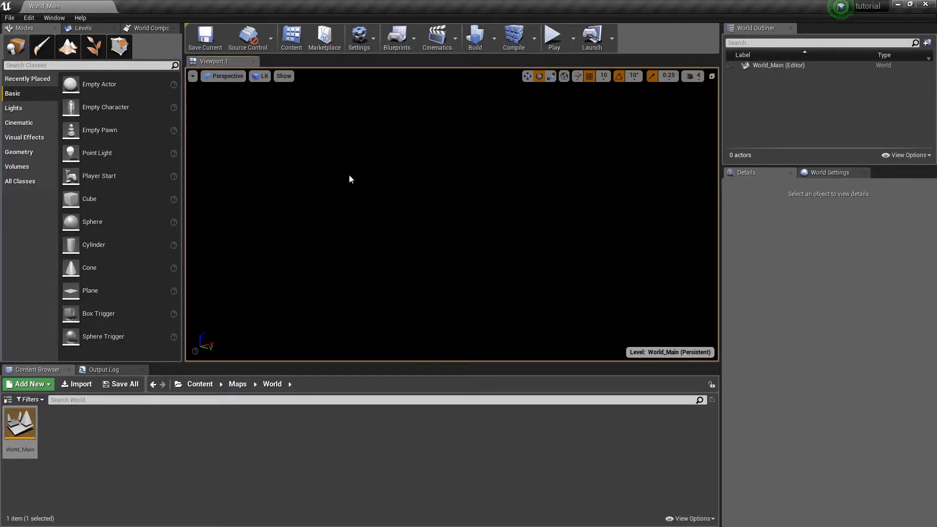
Step: Enable World Composition in World_Main's World Settings and show the Levels list
{"action": "left_click", "coordinate": [829, 172]}
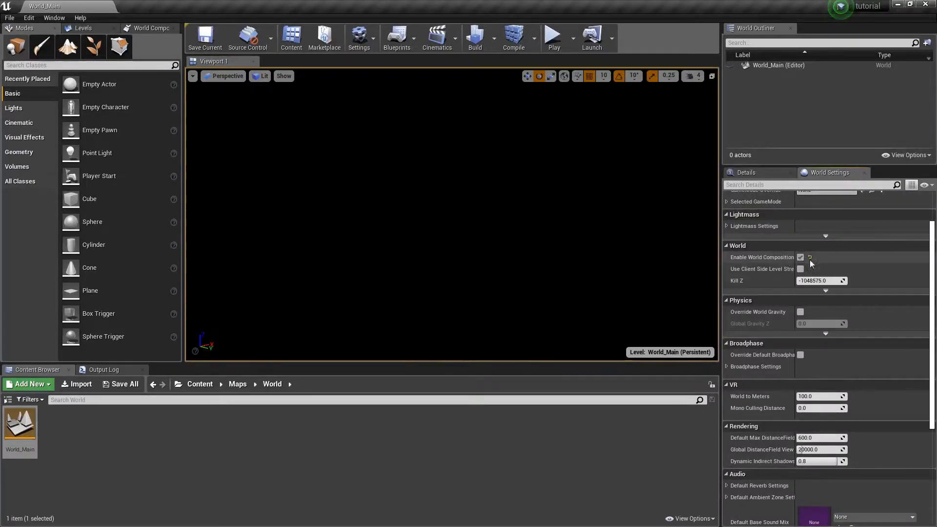
{"action": "mouse_move", "coordinate": [800, 256]}
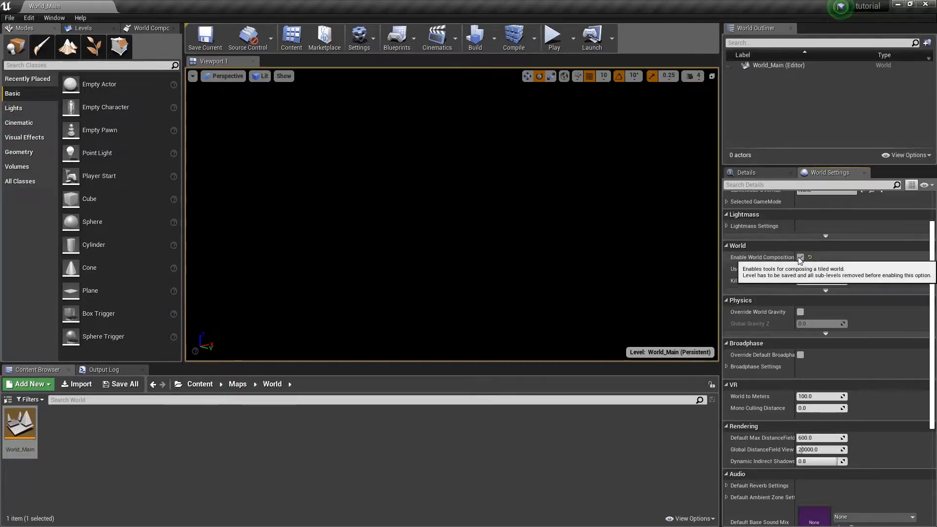
{"action": "left_click", "coordinate": [800, 257]}
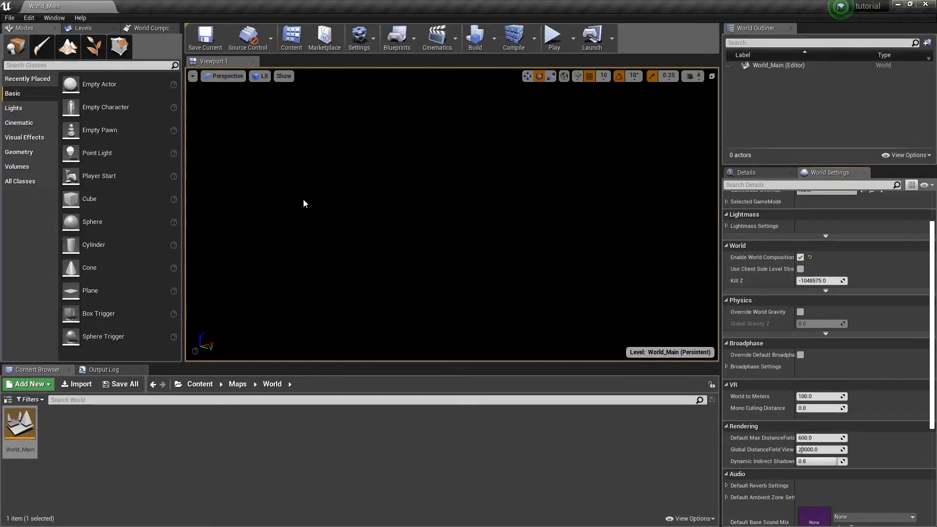
{"action": "left_click", "coordinate": [83, 27]}
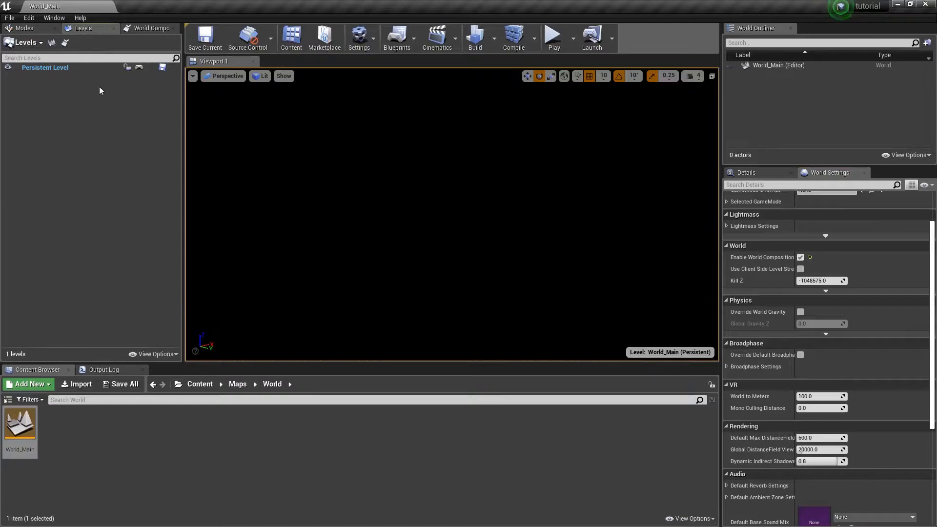
{"action": "left_click", "coordinate": [151, 28]}
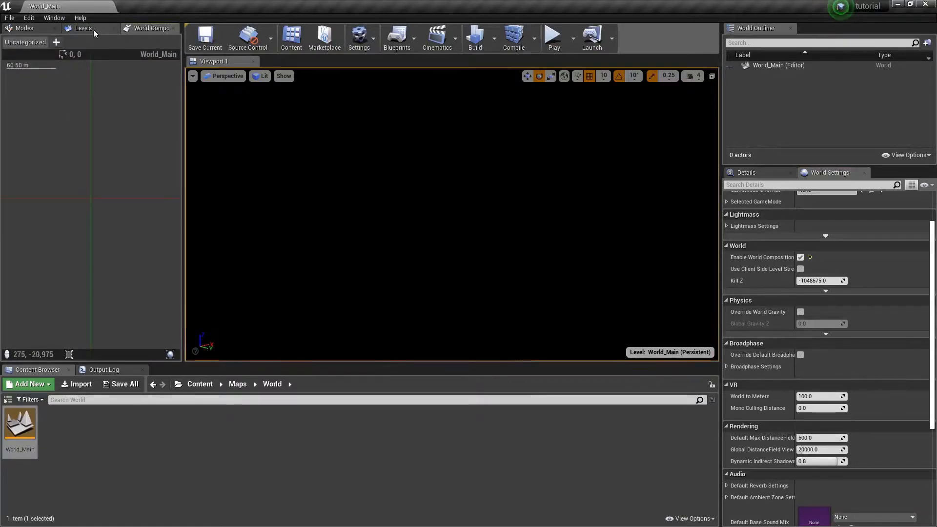
{"action": "left_click", "coordinate": [52, 17]}
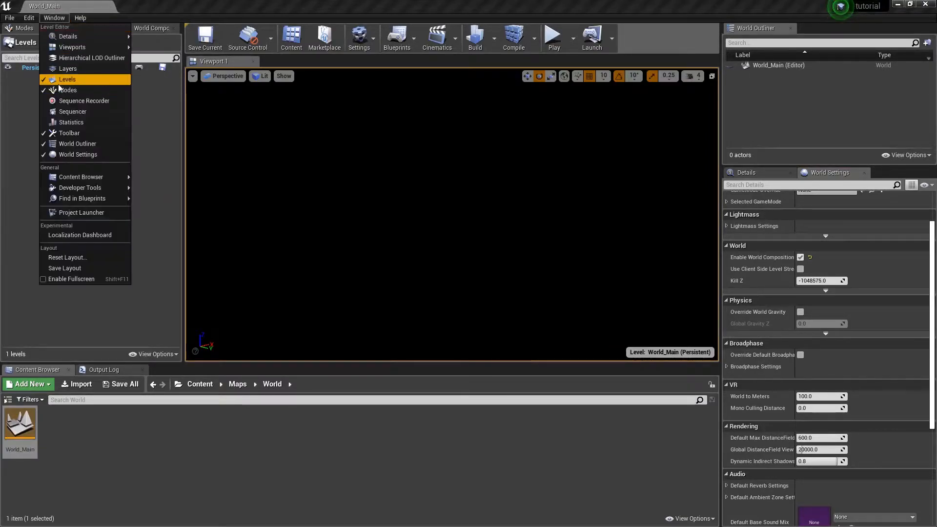
{"action": "mouse_move", "coordinate": [68, 79]}
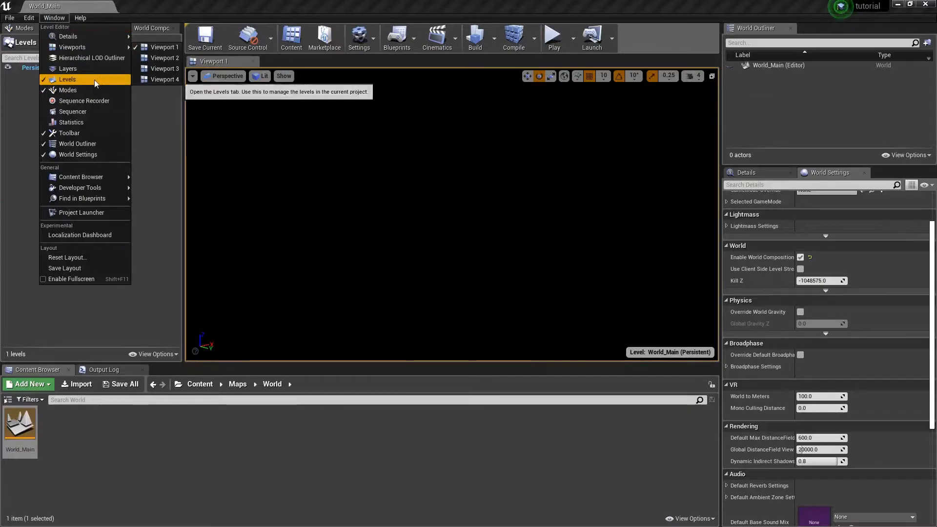
{"action": "mouse_move", "coordinate": [79, 188]}
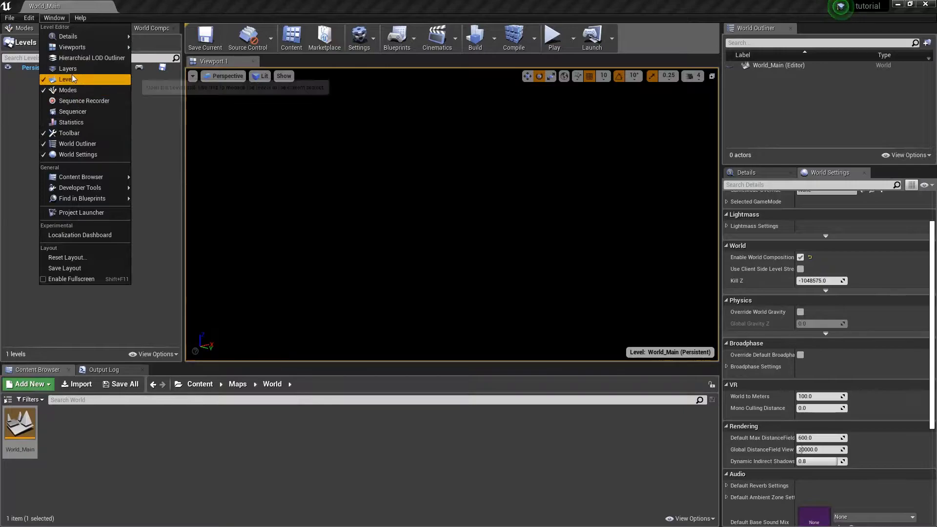
{"action": "left_click", "coordinate": [66, 79]}
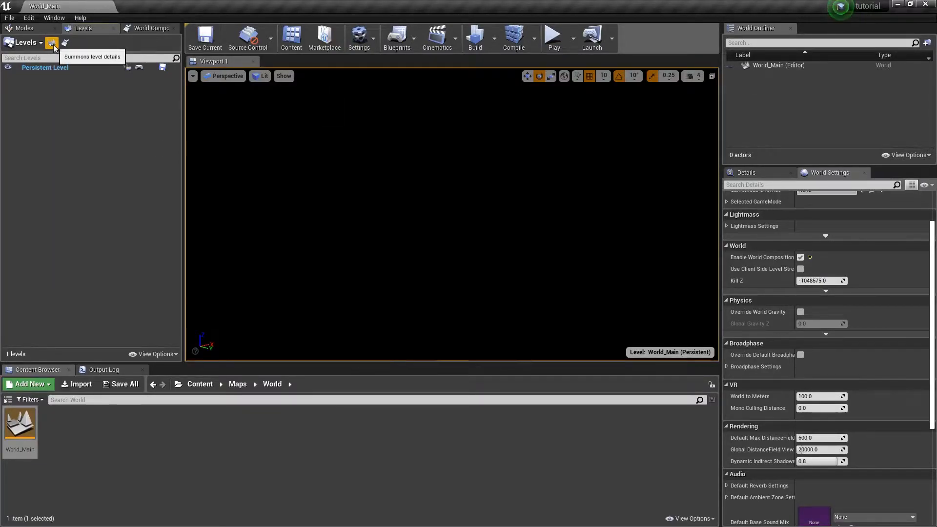
{"action": "left_click", "coordinate": [53, 42]}
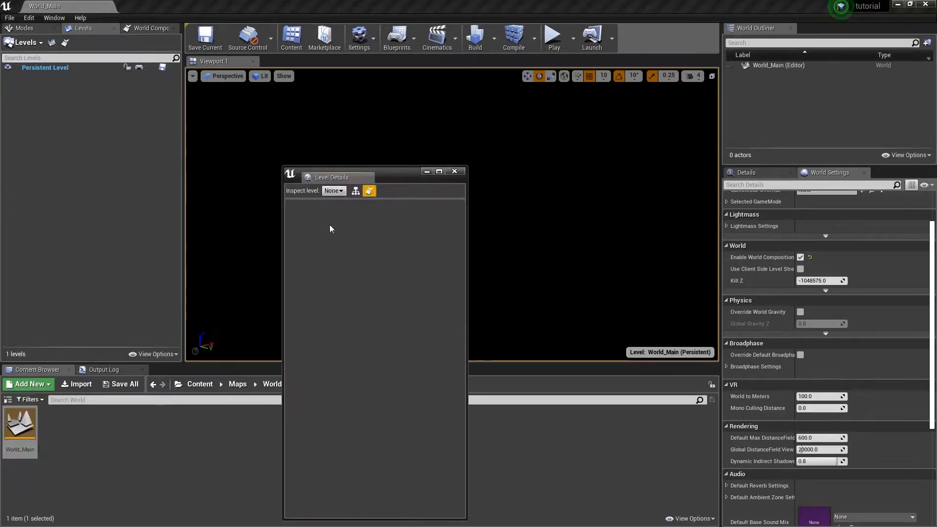
{"action": "left_click", "coordinate": [454, 172]}
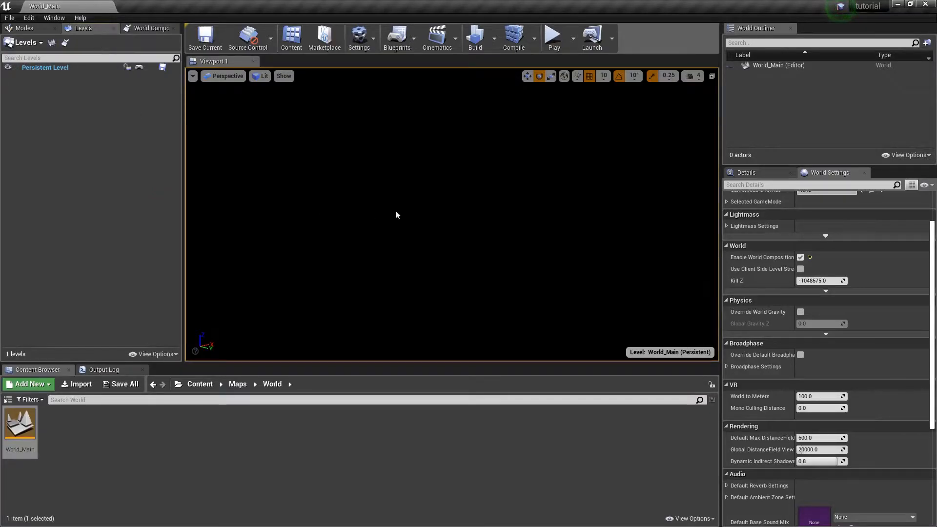
{"action": "mouse_move", "coordinate": [387, 200]}
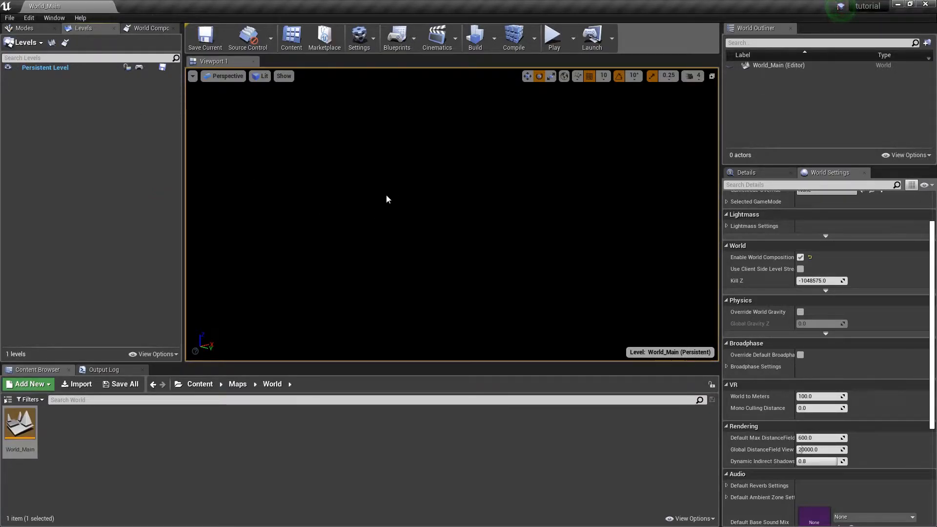
{"action": "mouse_move", "coordinate": [400, 196]}
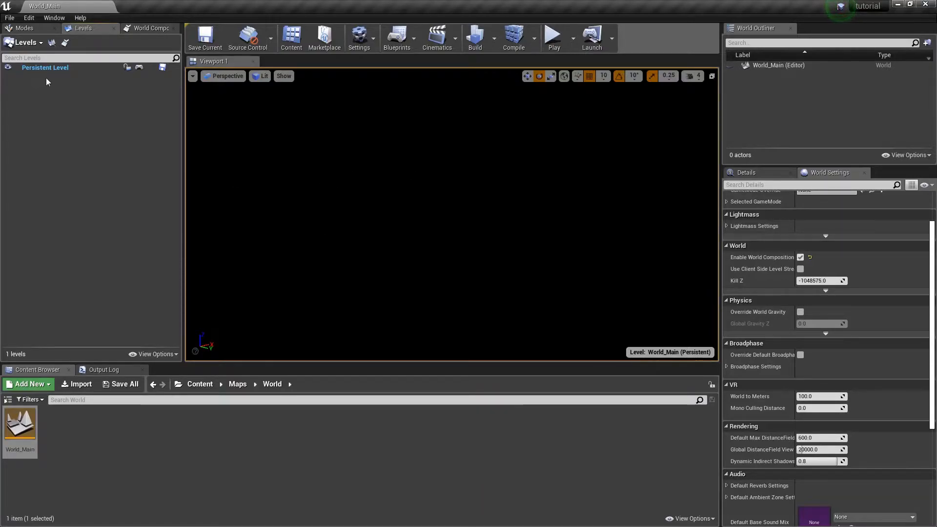
Step: Create a new sublevel named World_Lighting in the World maps folder
{"action": "right_click", "coordinate": [47, 82]}
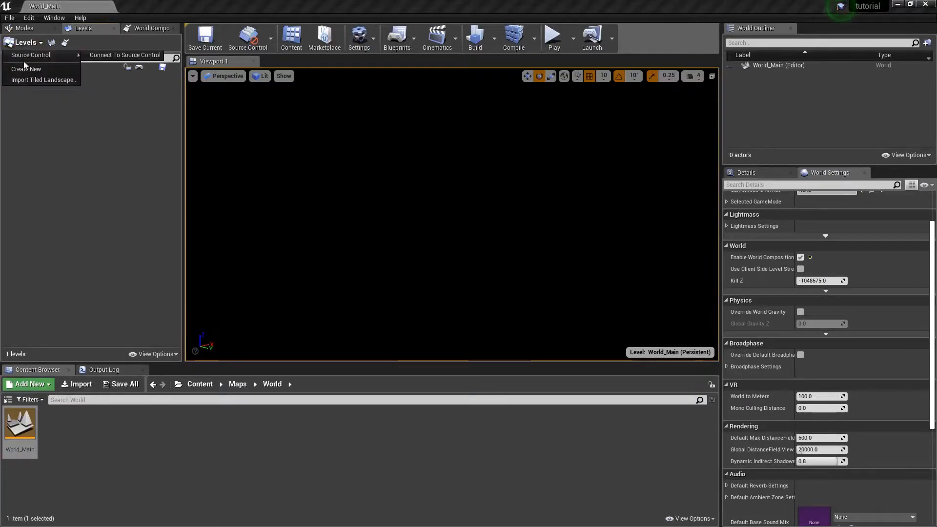
{"action": "left_click", "coordinate": [25, 68]}
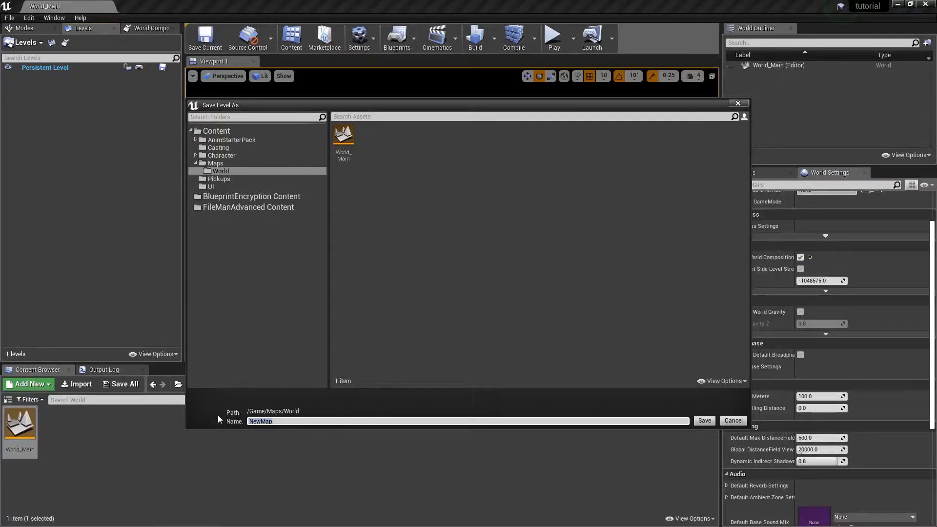
{"action": "type", "text": "Wolrd_Ll"}
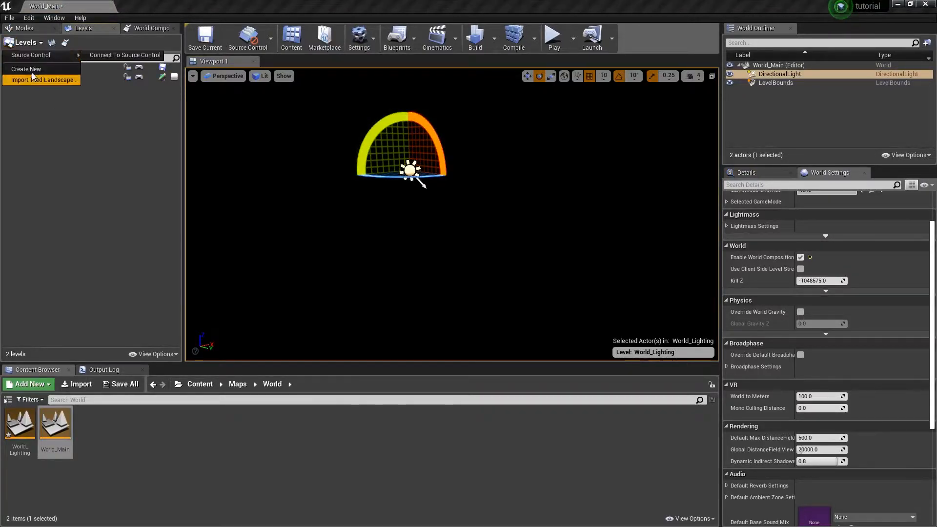
Step: Create a second sublevel named World_Terrain and save it
{"action": "left_click", "coordinate": [26, 68]}
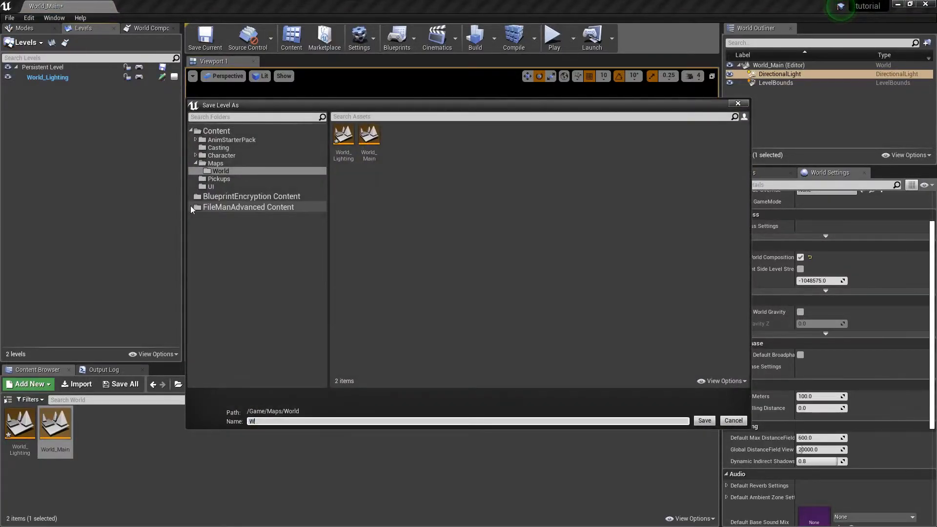
{"action": "type", "text": "orld"}
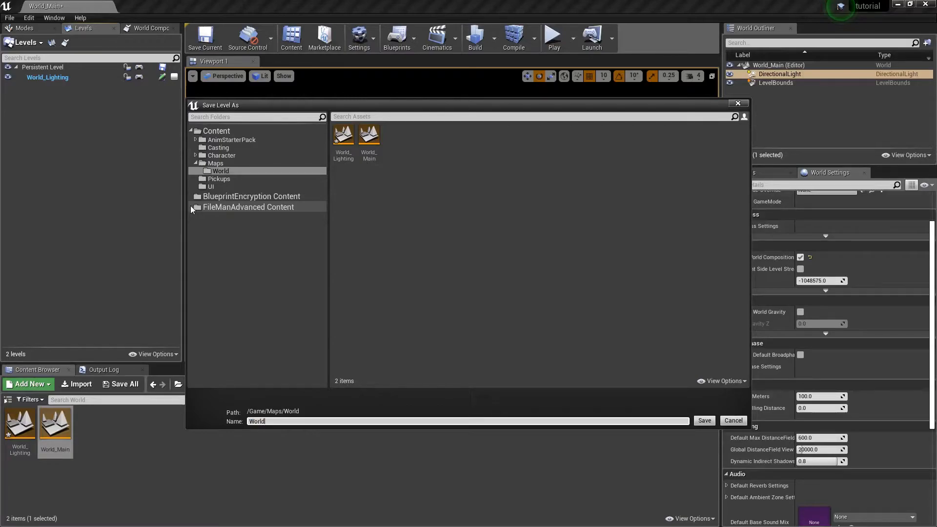
{"action": "left_click", "coordinate": [703, 420]}
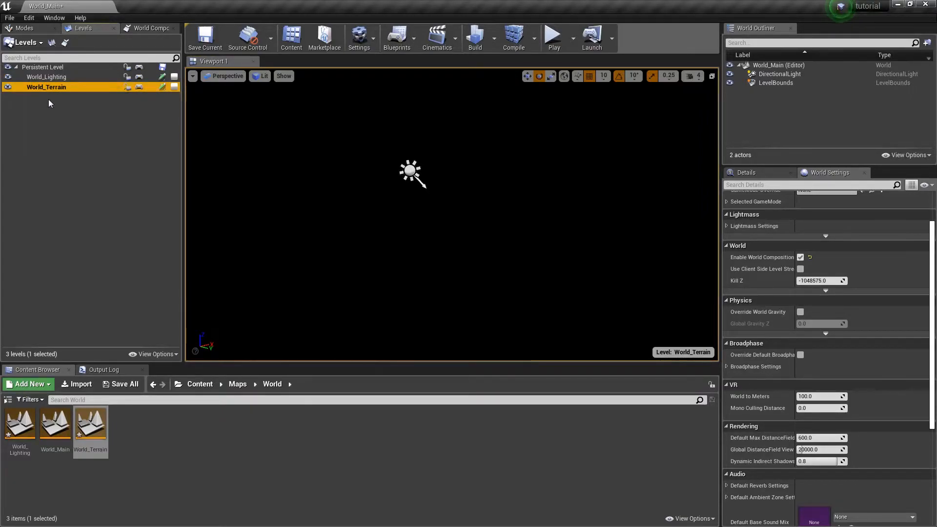
{"action": "mouse_move", "coordinate": [358, 226]}
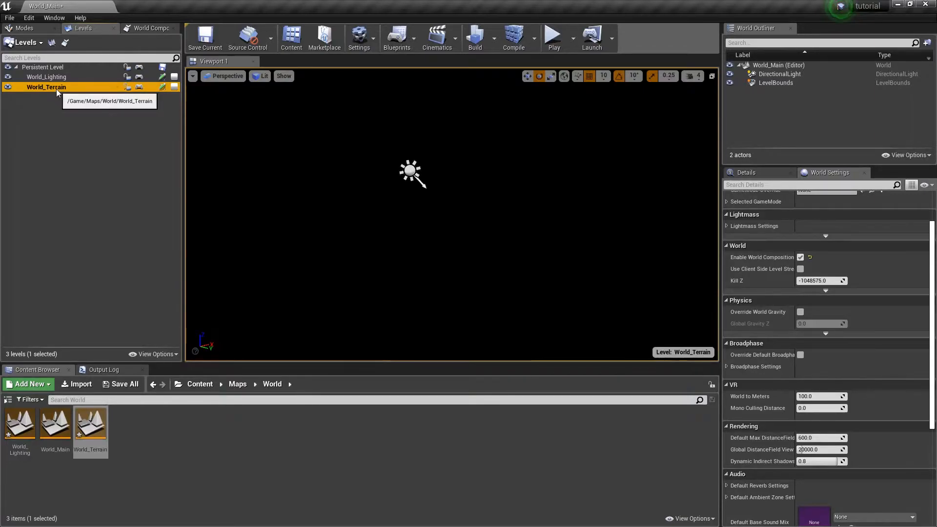
Step: Import the heightmap file as a new landscape in Landscape mode with default settings
{"action": "left_click", "coordinate": [23, 29]}
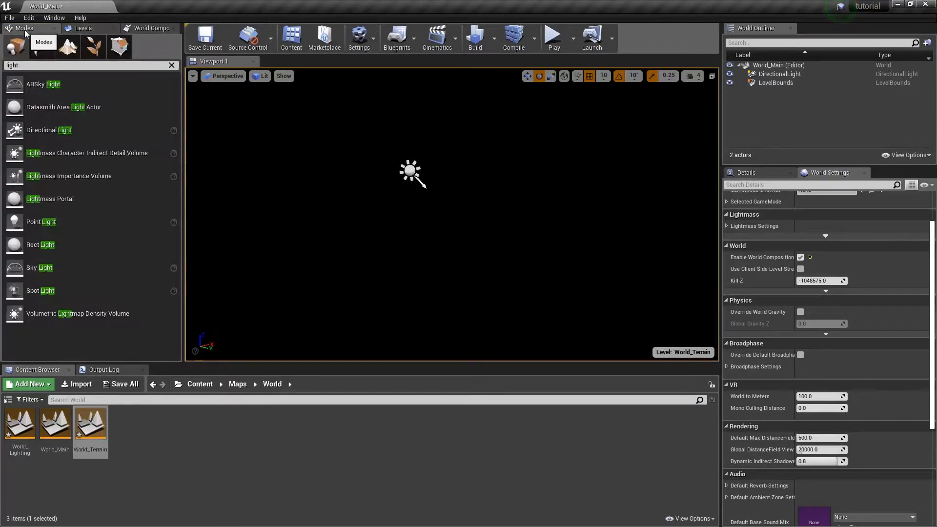
{"action": "left_click", "coordinate": [91, 47]}
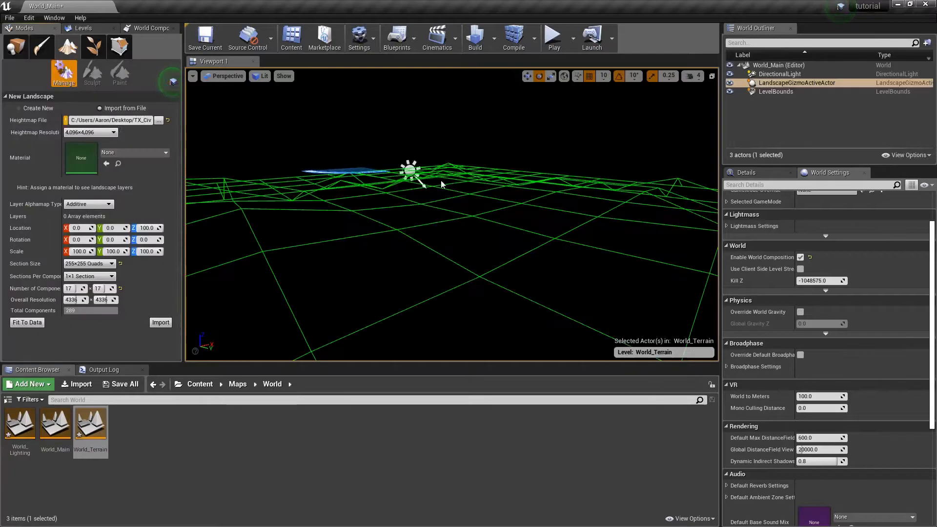
{"action": "mouse_move", "coordinate": [268, 139]}
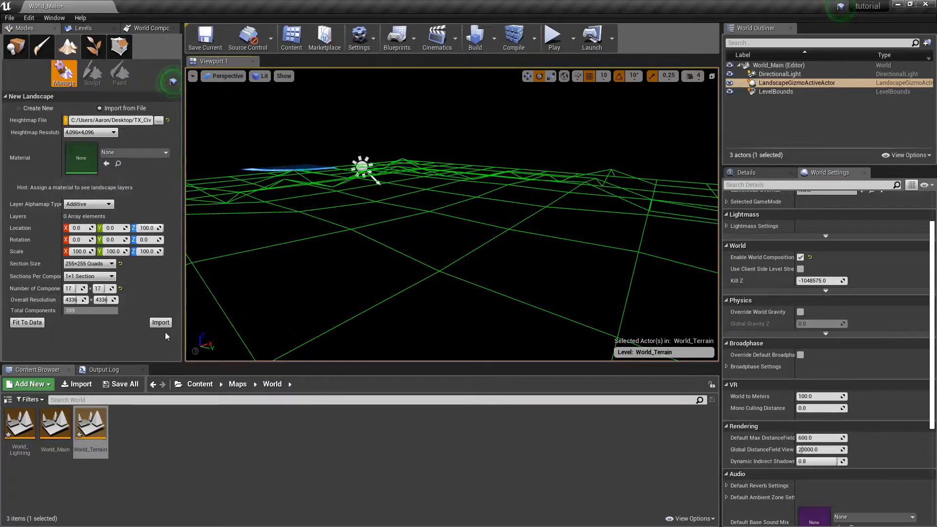
{"action": "left_click", "coordinate": [160, 323]}
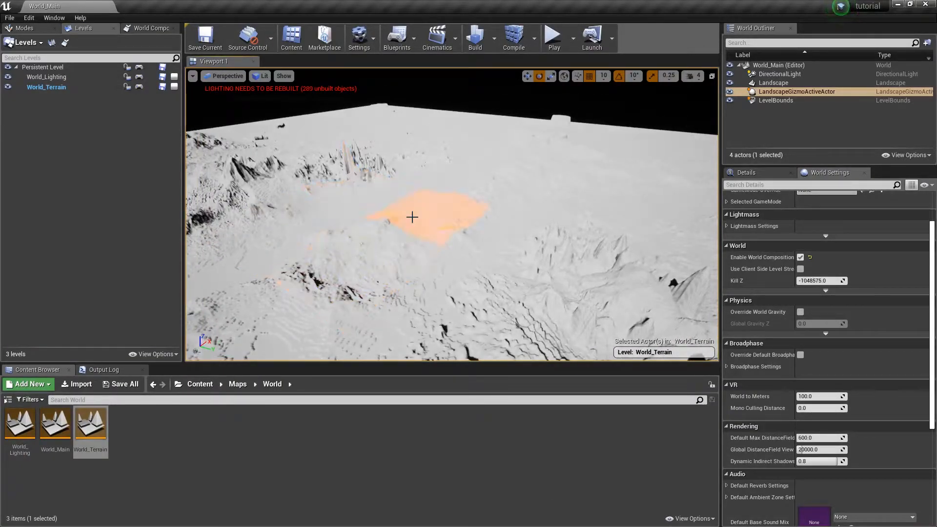
Step: Switch the viewport to Top, Unlit and select the landscape's top-left quarter of components
{"action": "left_click", "coordinate": [262, 76]}
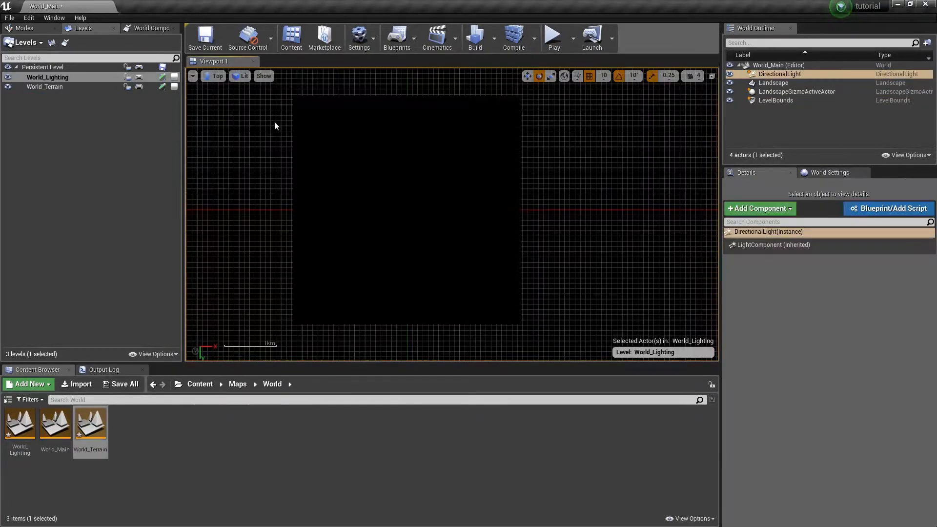
{"action": "left_click", "coordinate": [240, 76]}
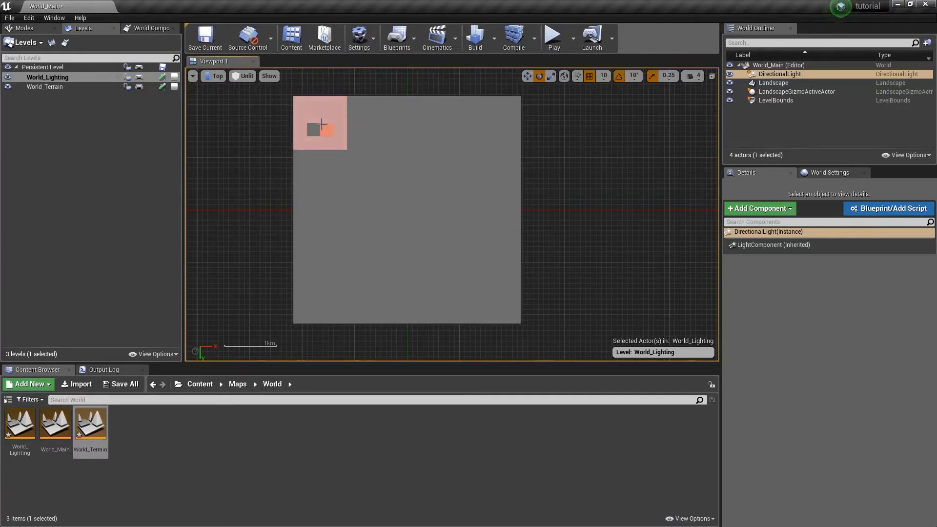
{"action": "left_click", "coordinate": [773, 82]}
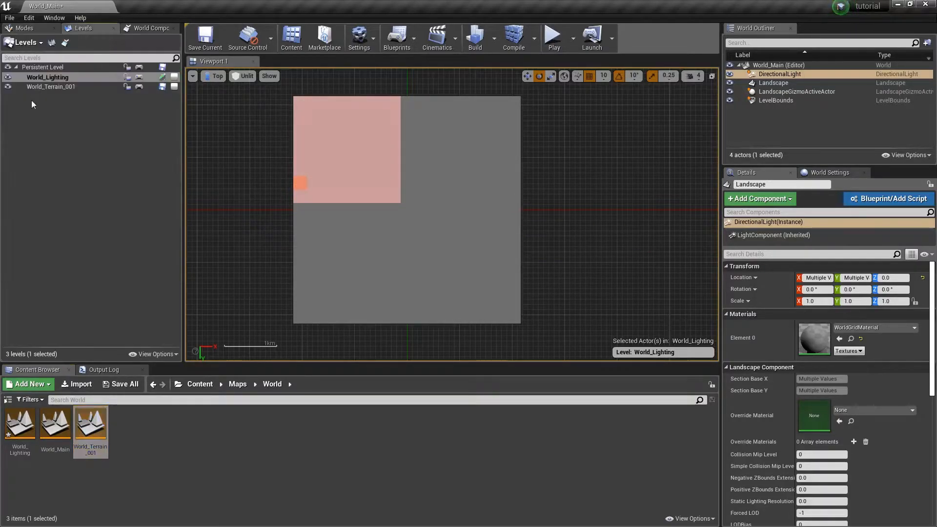
Step: Create levels World_Terrain_002 through 004 and make World_Terrain_002 current
{"action": "left_click", "coordinate": [25, 42]}
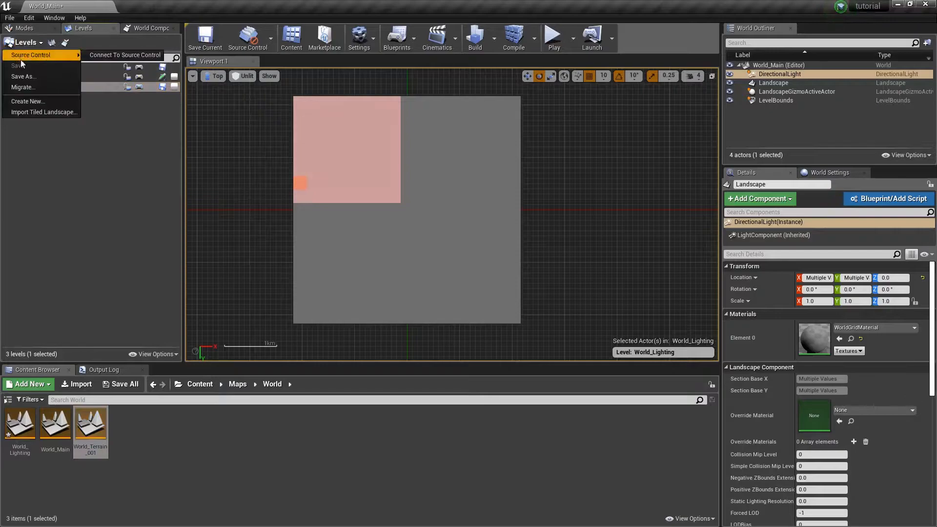
{"action": "left_click", "coordinate": [26, 42]}
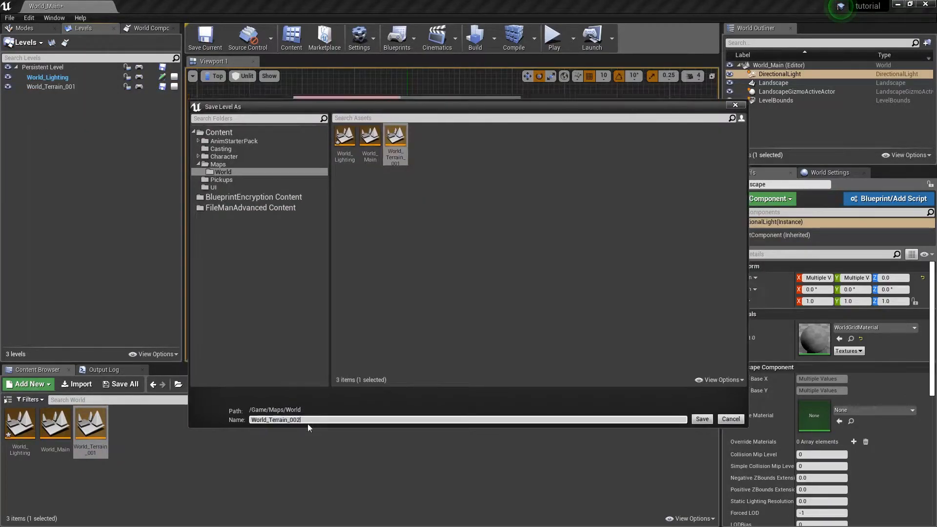
{"action": "left_click", "coordinate": [700, 419]}
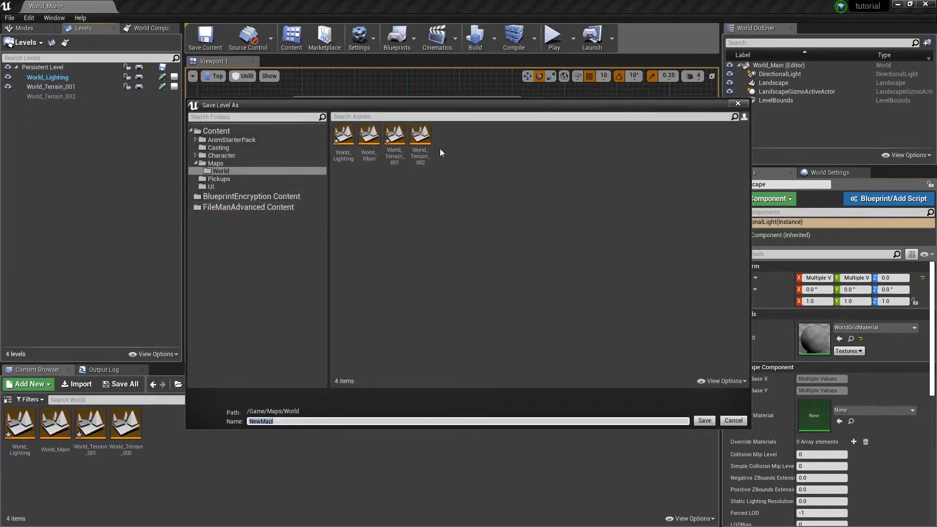
{"action": "left_click", "coordinate": [420, 137]}
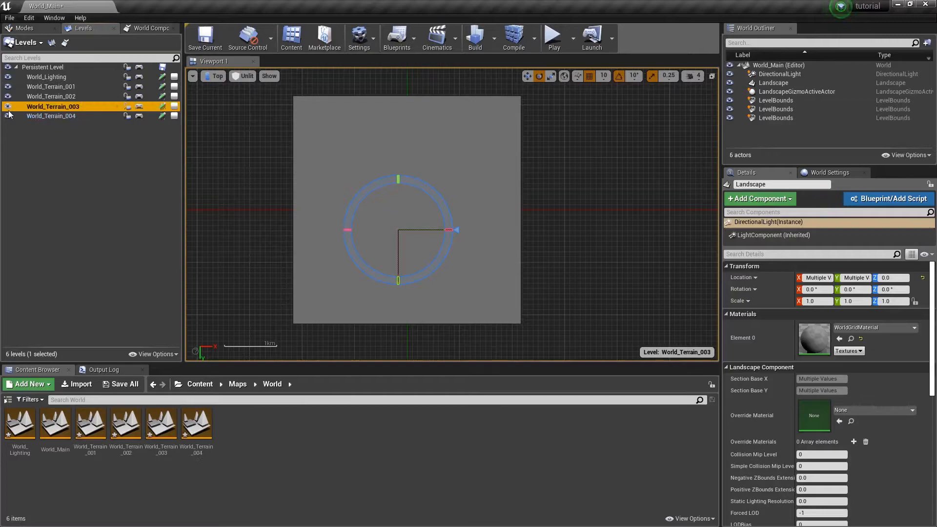
{"action": "left_click", "coordinate": [52, 87]}
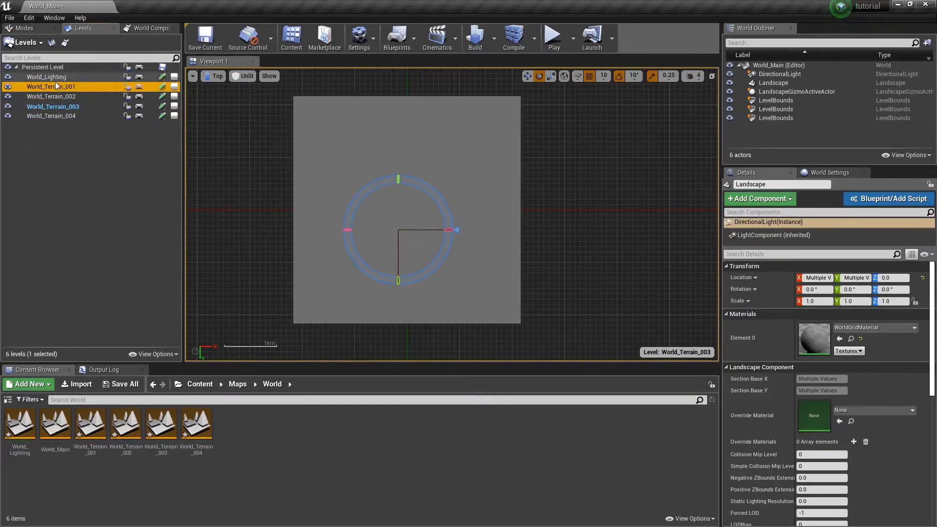
{"action": "left_click", "coordinate": [53, 87]}
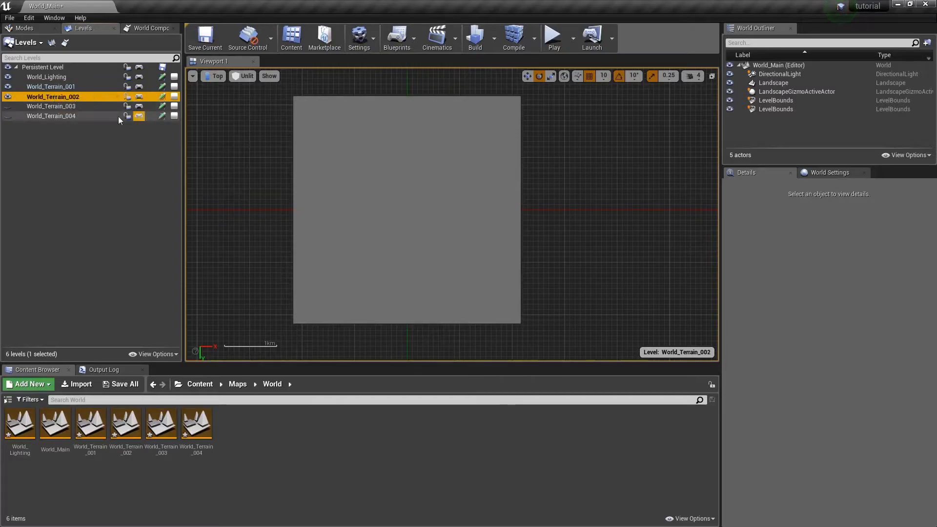
Step: Move the top-left quarter of landscape components into World_Terrain_002
{"action": "left_click", "coordinate": [24, 28]}
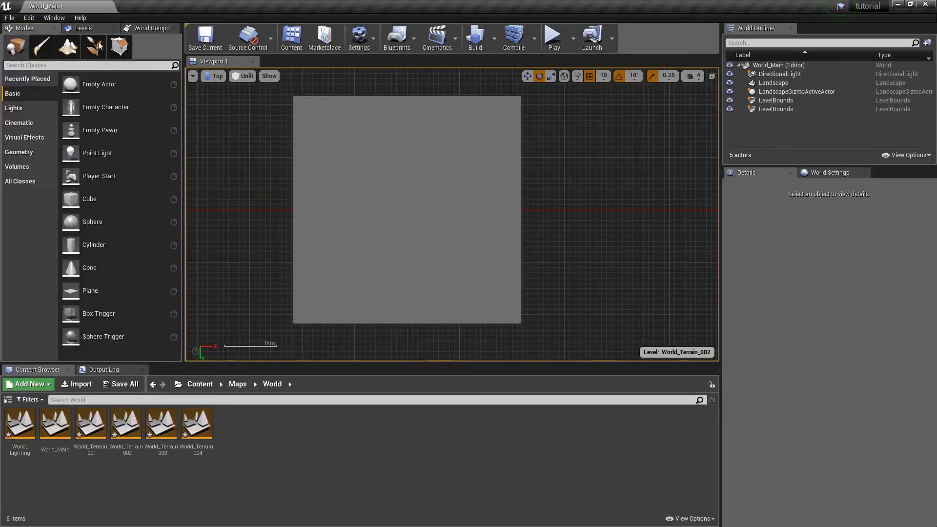
{"action": "left_click", "coordinate": [118, 47]}
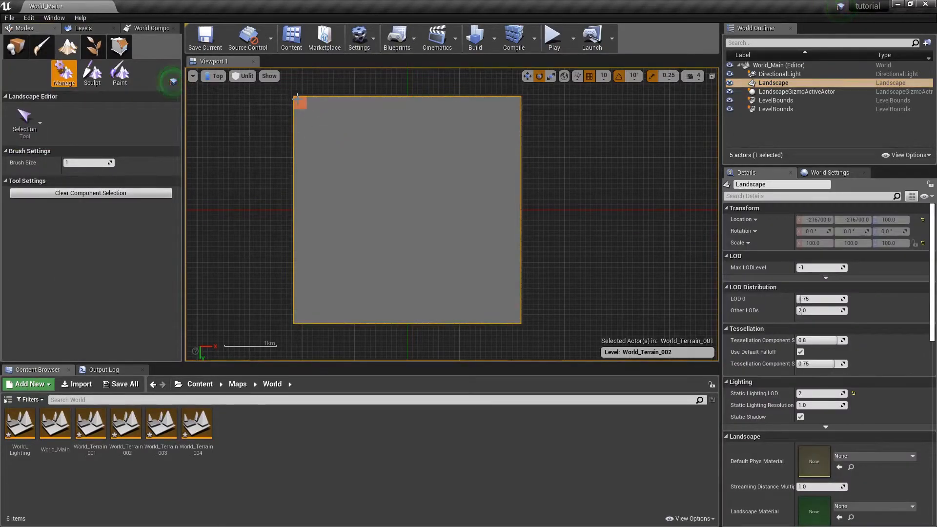
{"action": "left_click_drag", "start_coordinate": [301, 101], "coordinate": [394, 116]}
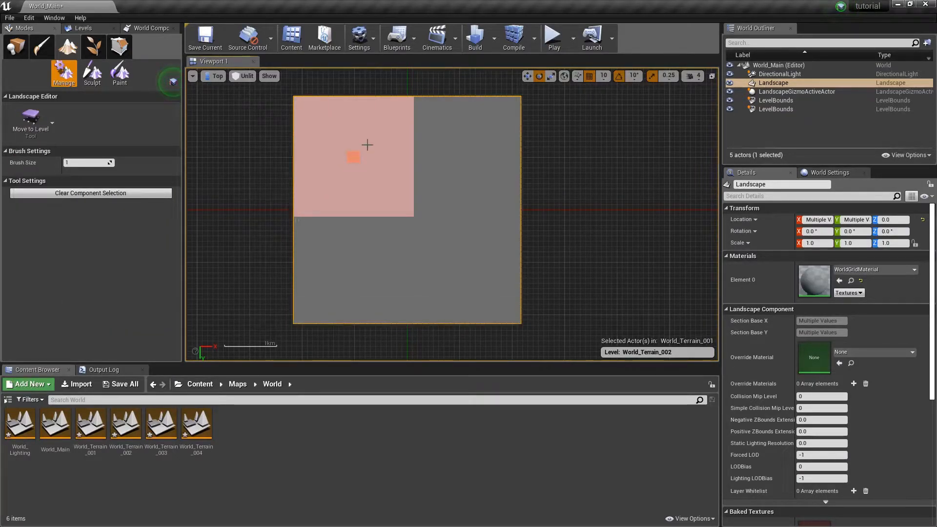
{"action": "mouse_move", "coordinate": [389, 163]}
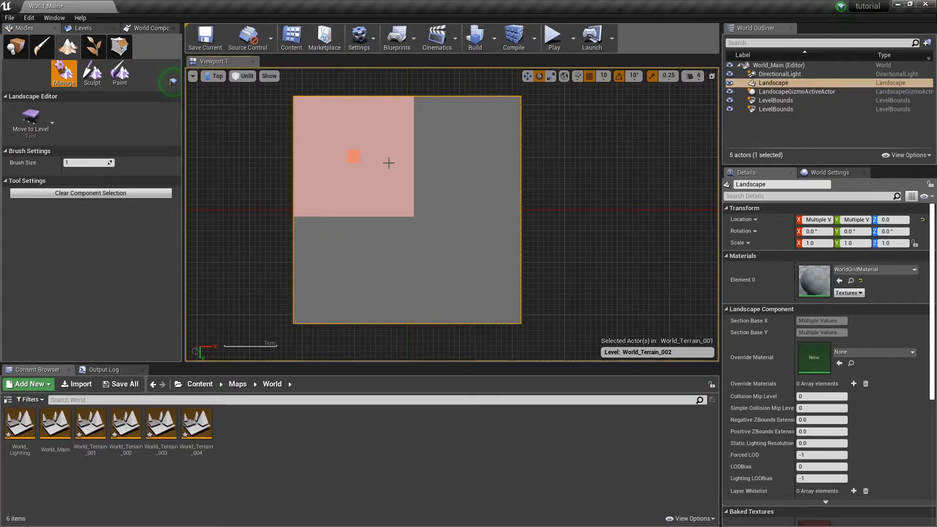
{"action": "mouse_move", "coordinate": [340, 209]}
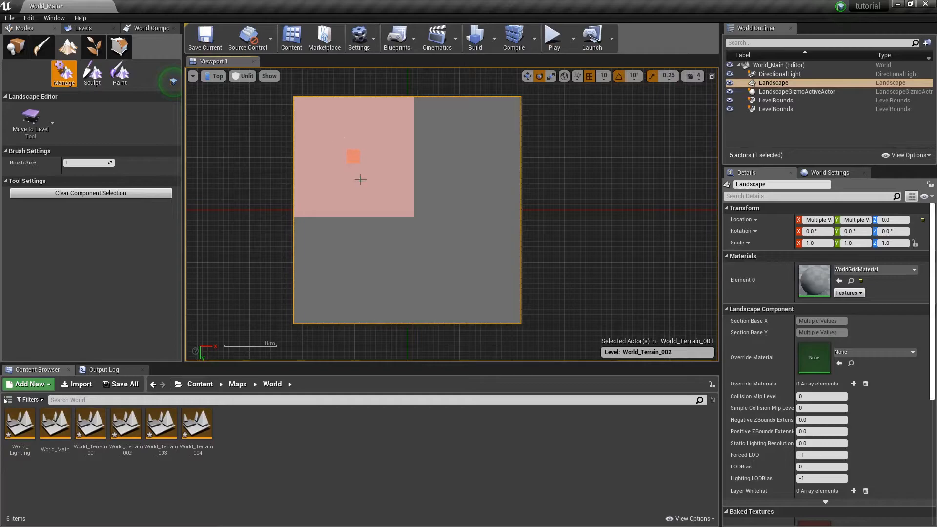
{"action": "left_click", "coordinate": [90, 192]}
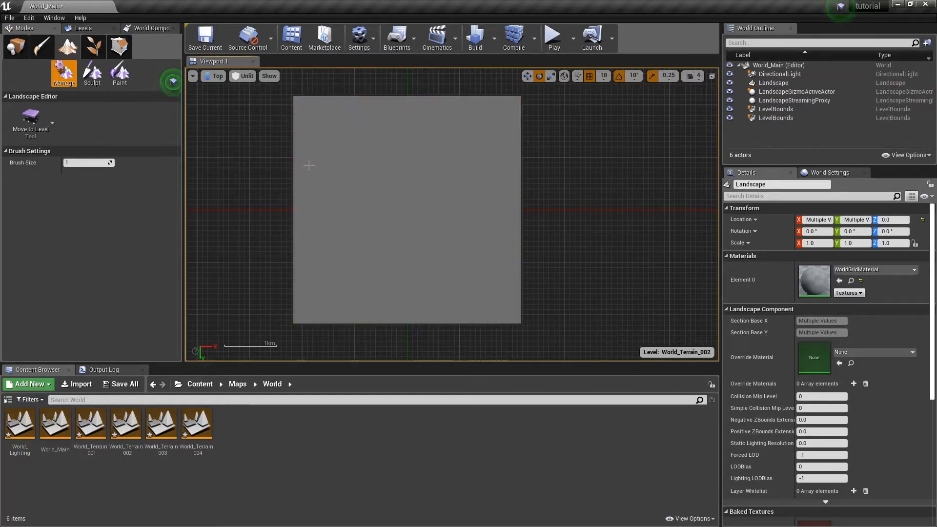
{"action": "left_click", "coordinate": [84, 27]}
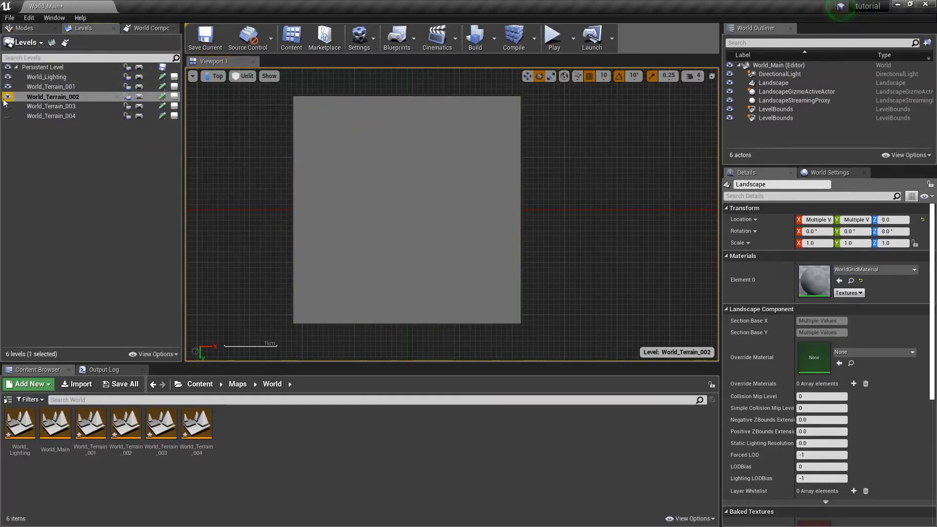
{"action": "left_click", "coordinate": [8, 96]}
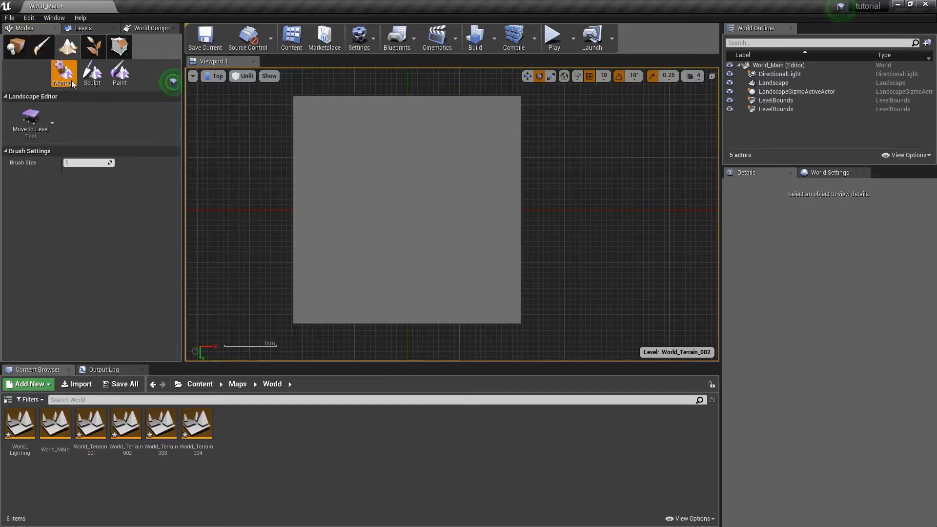
Step: Move the top-right quarter into World_Terrain_003 and the bottom-right into World_Terrain_004
{"action": "left_click", "coordinate": [83, 28]}
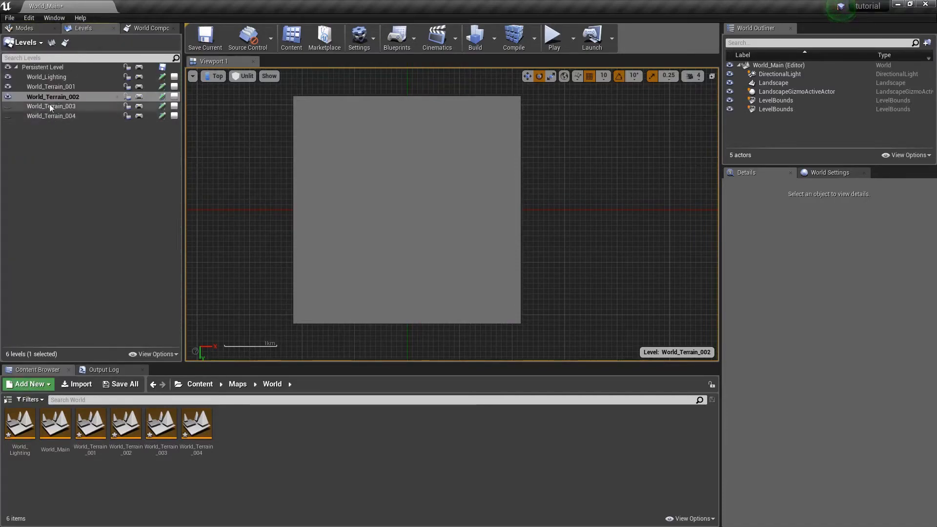
{"action": "left_click", "coordinate": [52, 106]}
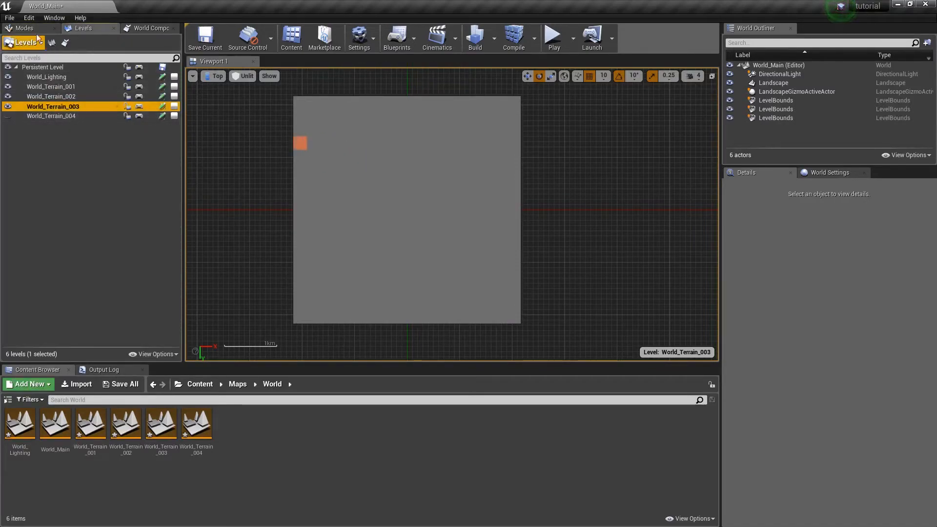
{"action": "left_click", "coordinate": [23, 28]}
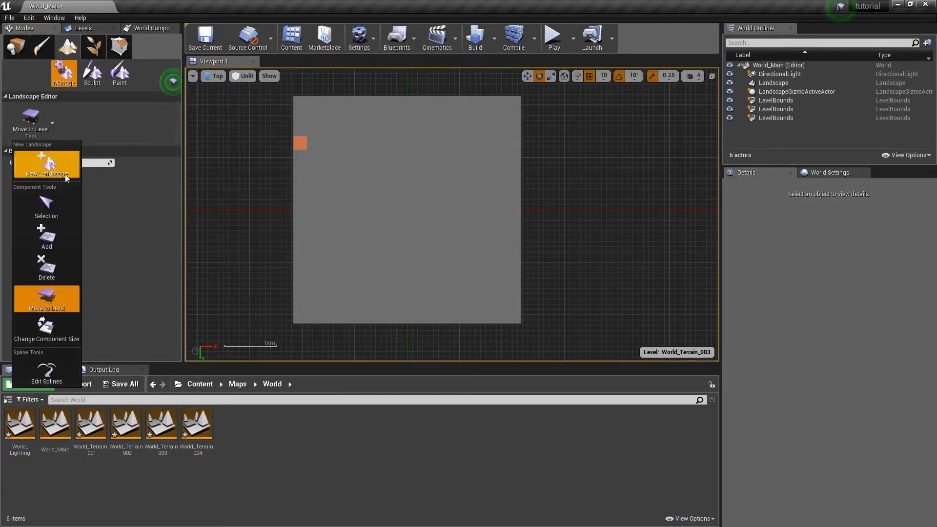
{"action": "mouse_move", "coordinate": [46, 206]}
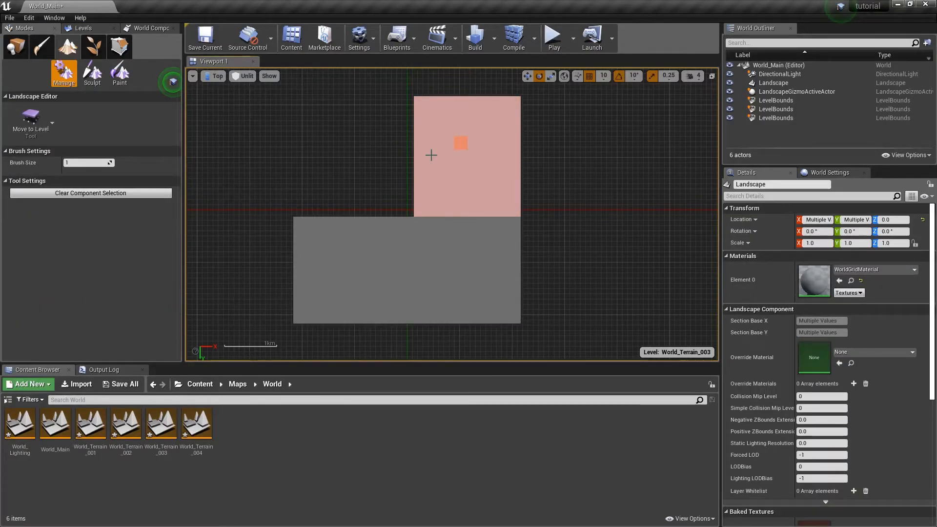
{"action": "left_click", "coordinate": [83, 27]}
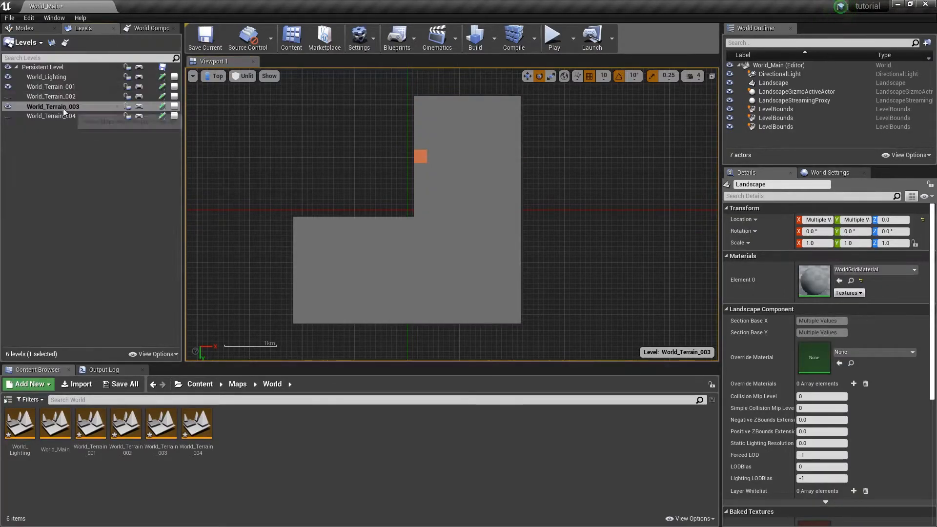
{"action": "left_click", "coordinate": [51, 116]}
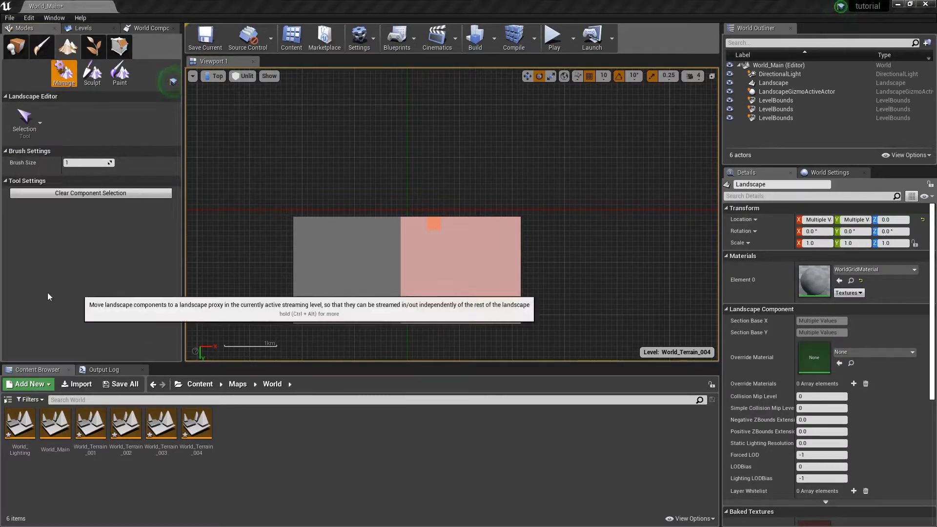
{"action": "left_click", "coordinate": [83, 28]}
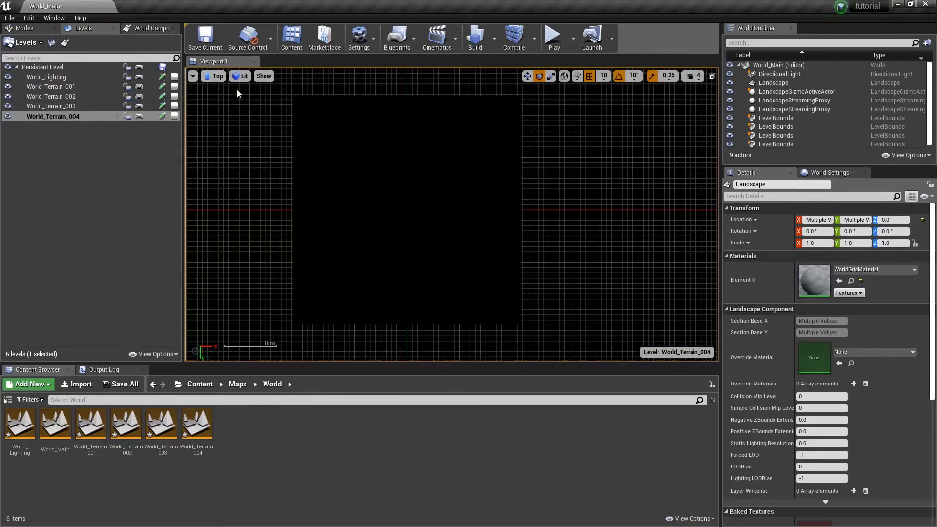
{"action": "left_click", "coordinate": [217, 76]}
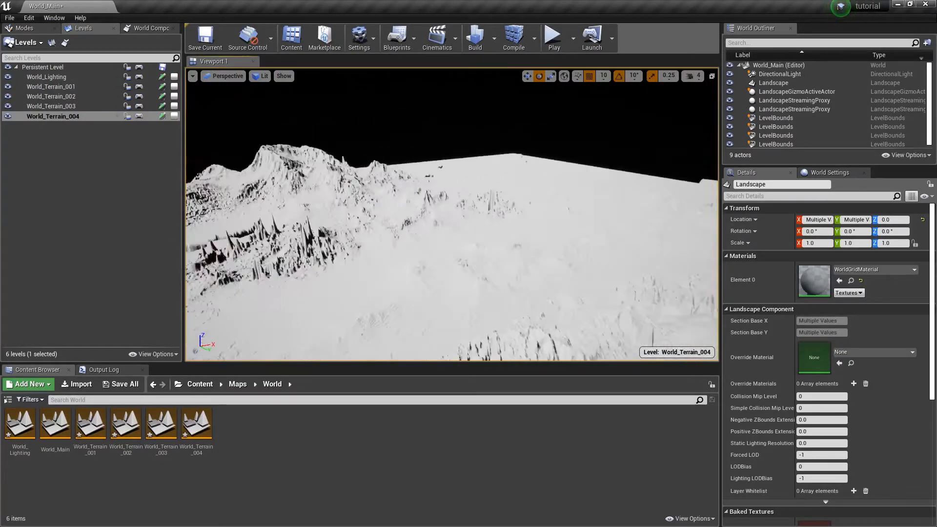
Step: Toggle off World_Terrain_004's visibility so its terrain tile disappears
{"action": "left_click", "coordinate": [8, 118]}
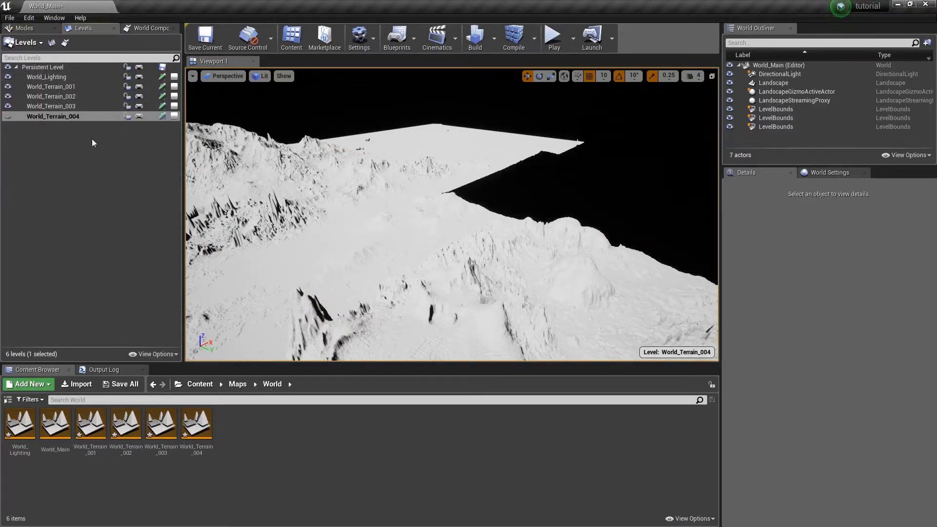
{"action": "left_click", "coordinate": [148, 28]}
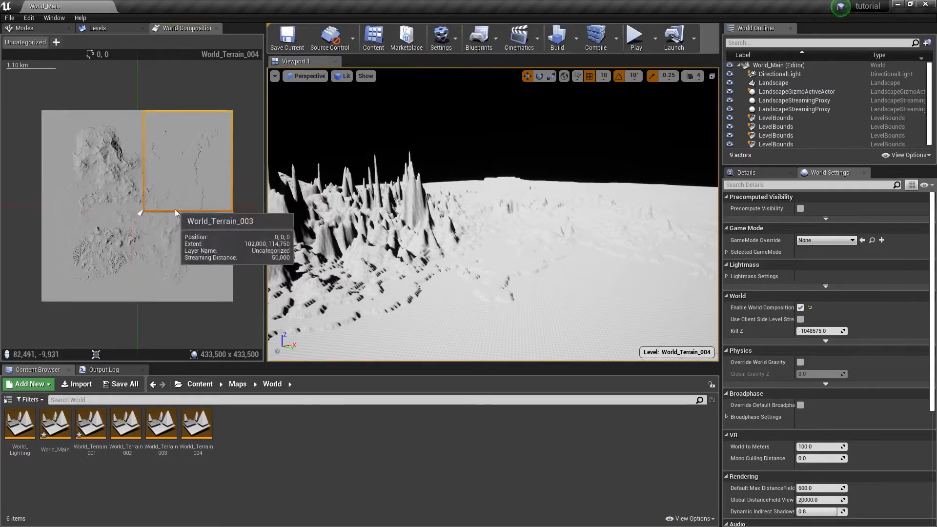
{"action": "mouse_move", "coordinate": [90, 215]}
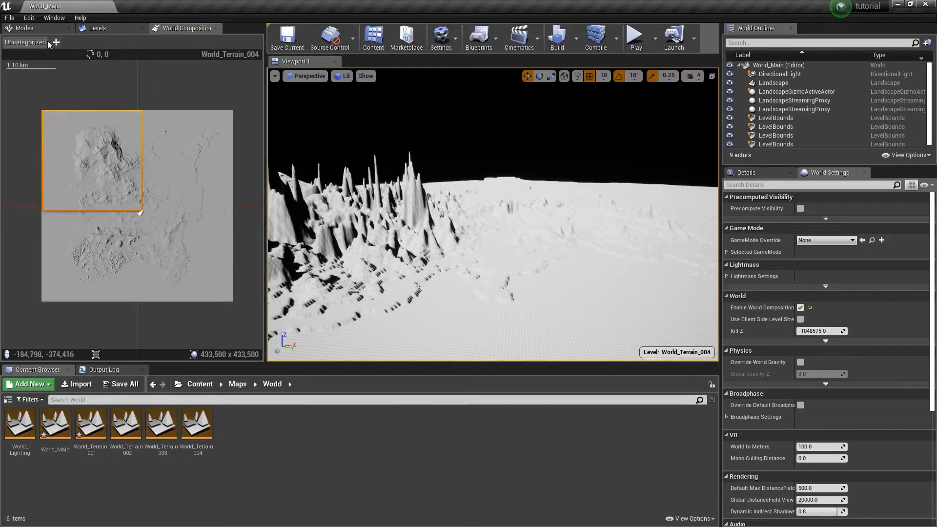
Step: Start a new layer from the + next to Uncategorized on the World Composition map
{"action": "left_click", "coordinate": [53, 42]}
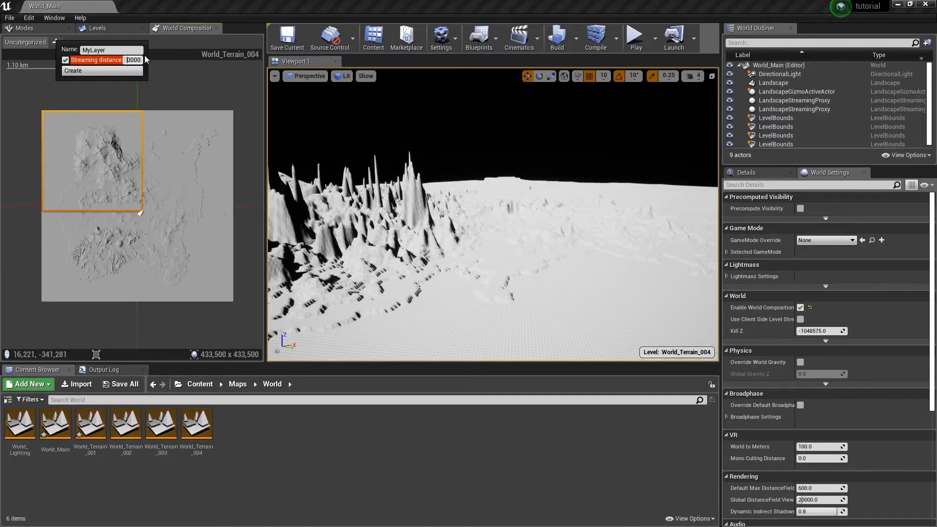
Step: Create the Terrain layer with streaming distance 10000 and assign the four World_Terrain levels to it
{"action": "type", "text": "10000"}
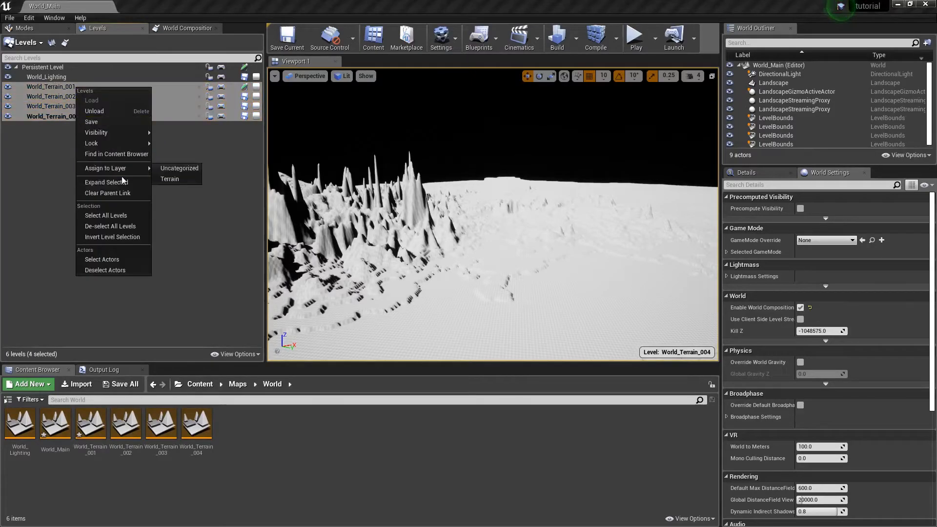
{"action": "left_click", "coordinate": [91, 99]}
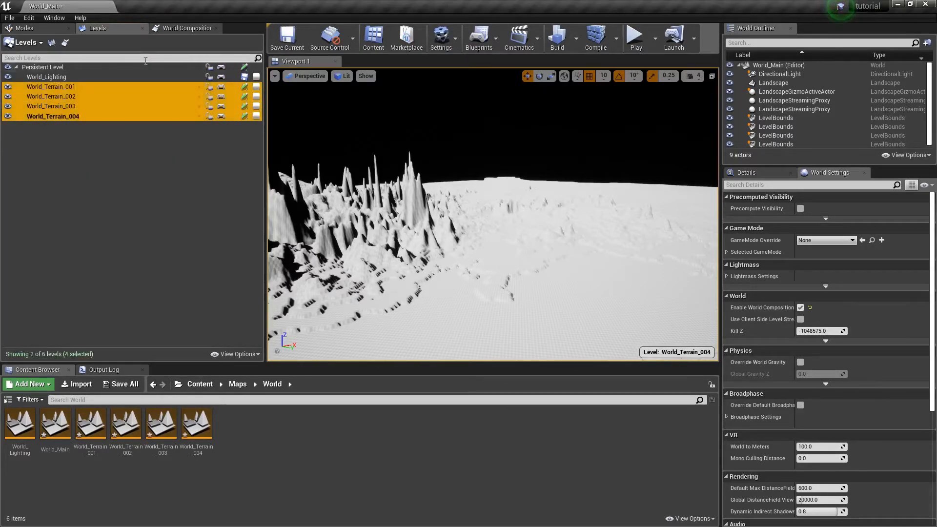
{"action": "left_click", "coordinate": [189, 28]}
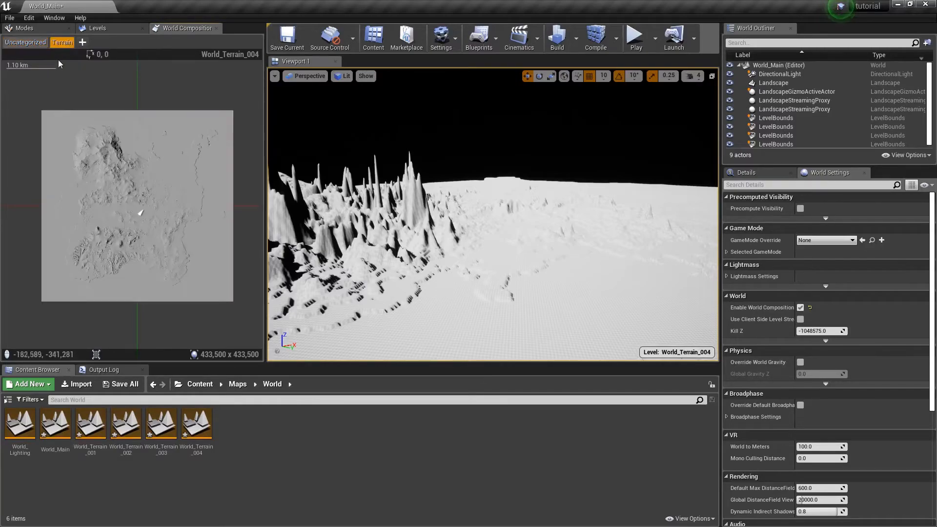
{"action": "mouse_move", "coordinate": [62, 42]}
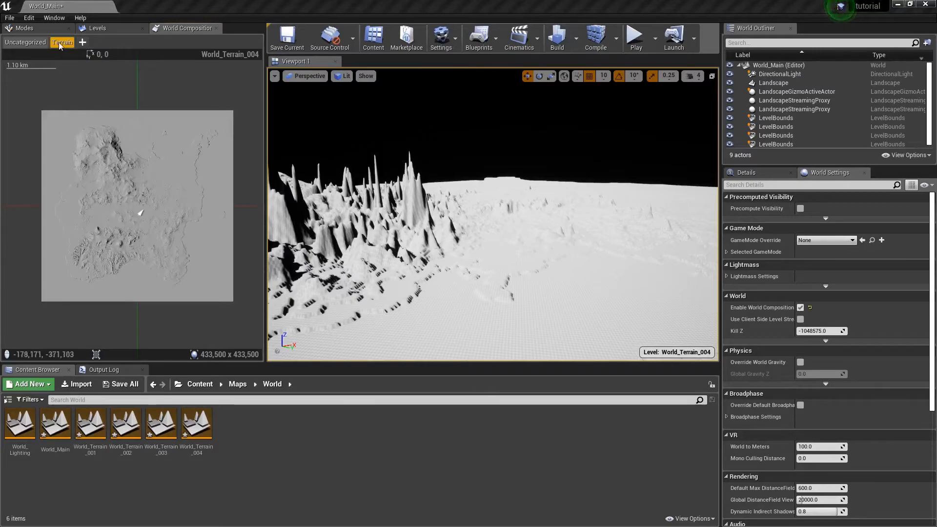
{"action": "mouse_move", "coordinate": [62, 42]}
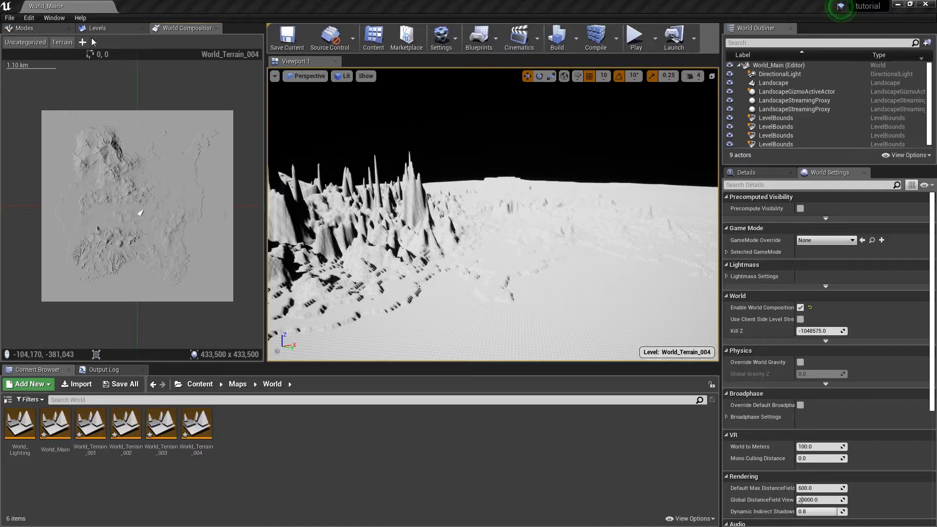
{"action": "mouse_move", "coordinate": [124, 221]}
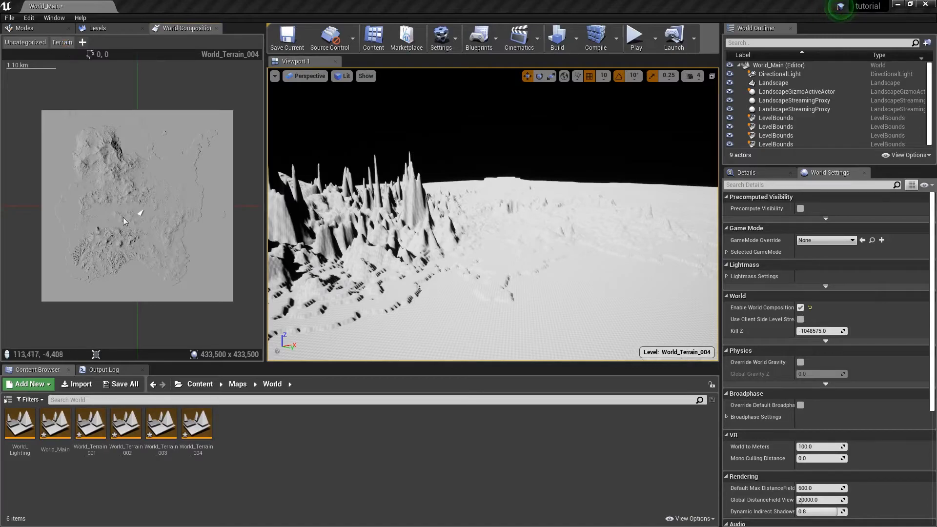
{"action": "mouse_move", "coordinate": [54, 422]}
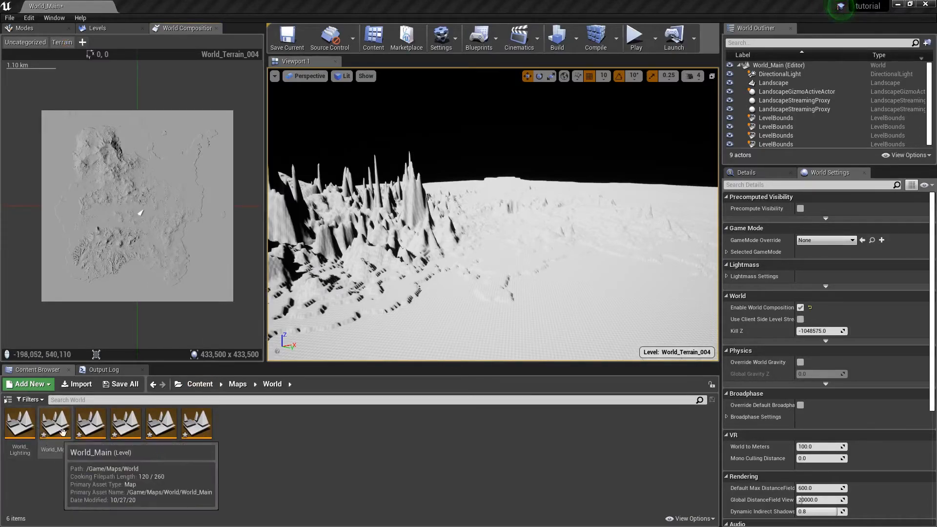
{"action": "left_click", "coordinate": [121, 385]}
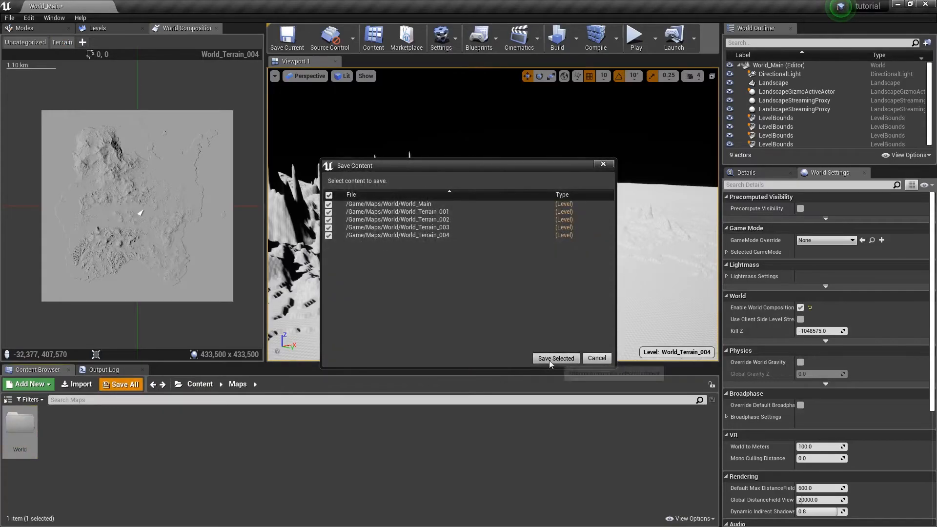
Step: Save all modified levels, play World_Main to watch tiles stream in, then stop
{"action": "left_click", "coordinate": [555, 358]}
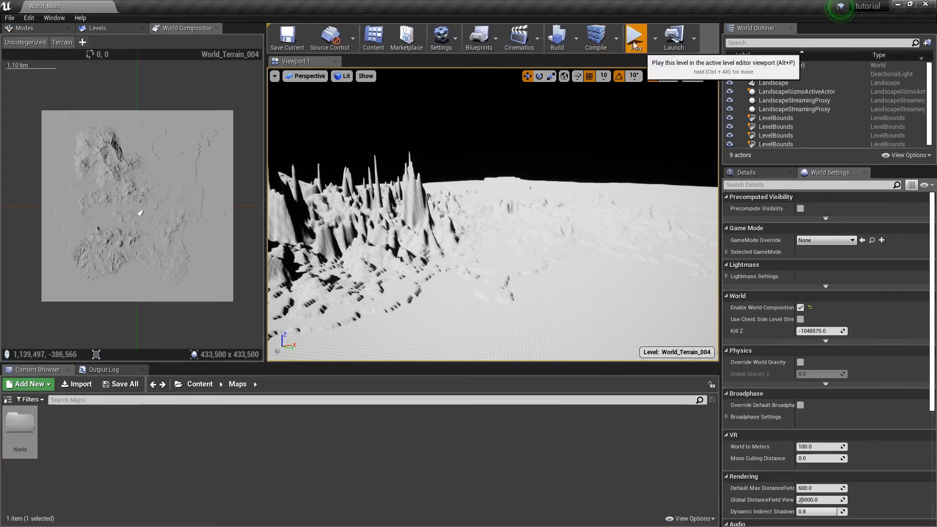
{"action": "left_click", "coordinate": [635, 36]}
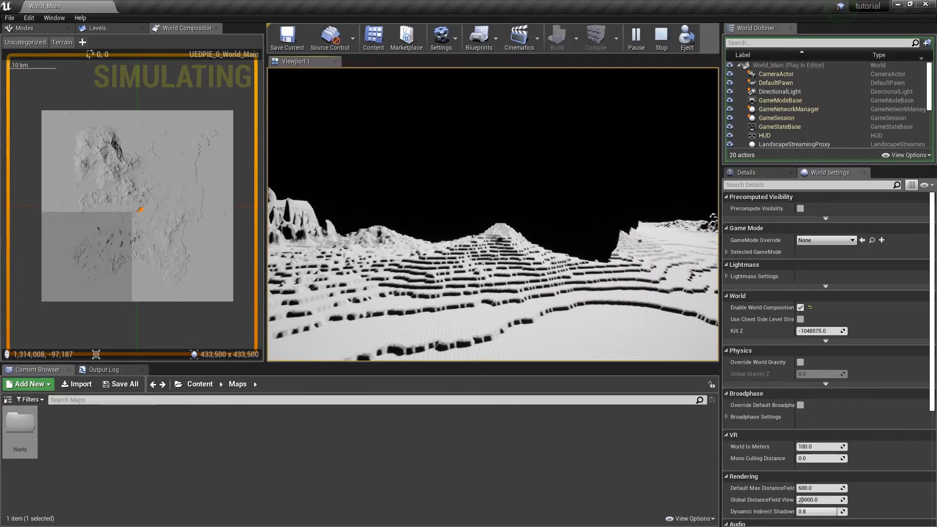
{"action": "left_click", "coordinate": [659, 36]}
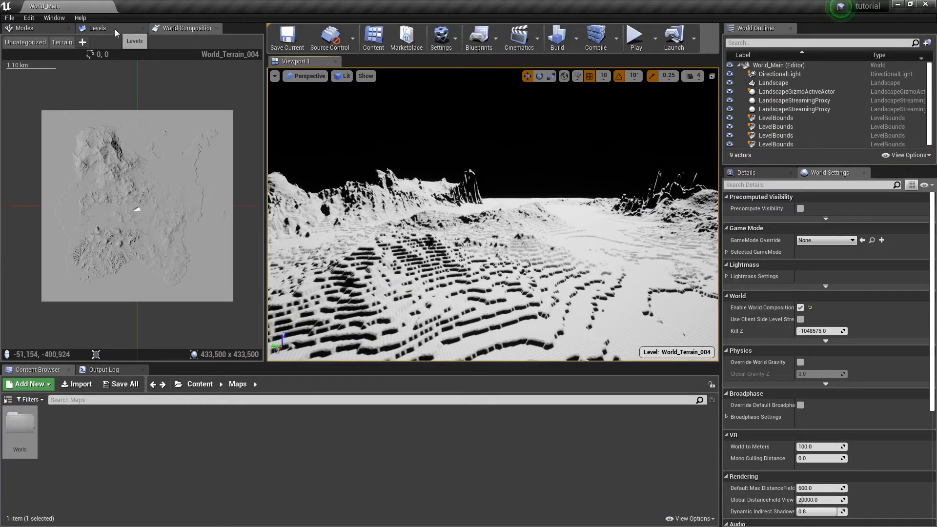
{"action": "mouse_move", "coordinate": [61, 42]}
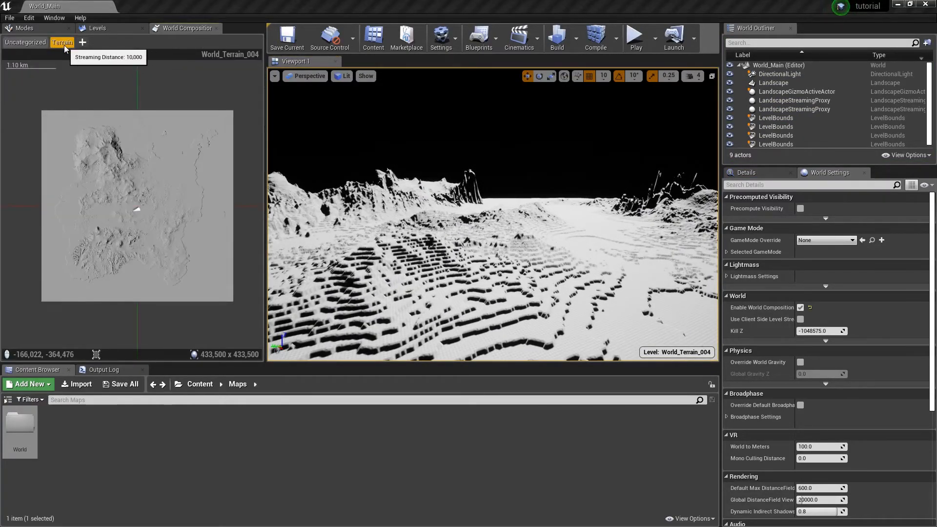
Step: Reassign the four World_Terrain levels to Uncategorized and start Save All for them
{"action": "left_click", "coordinate": [97, 27]}
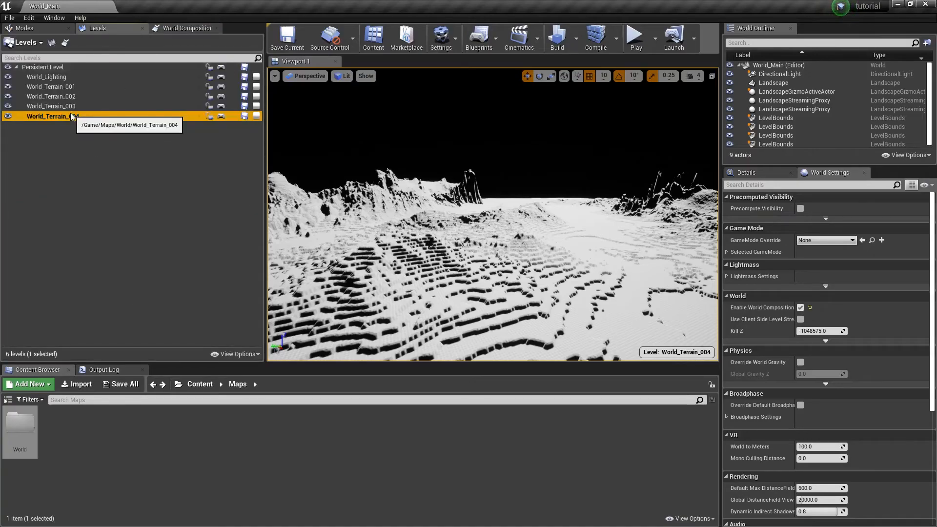
{"action": "left_click", "coordinate": [50, 97]}
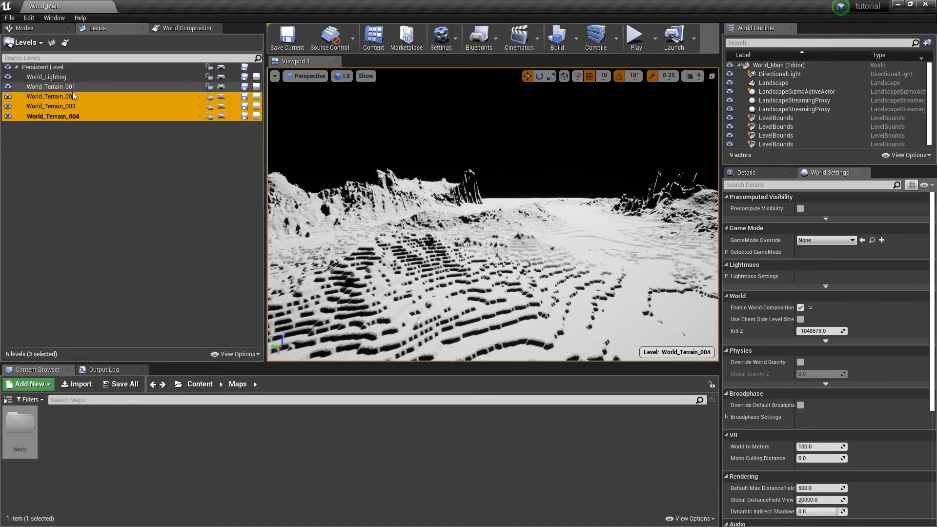
{"action": "right_click", "coordinate": [51, 96]}
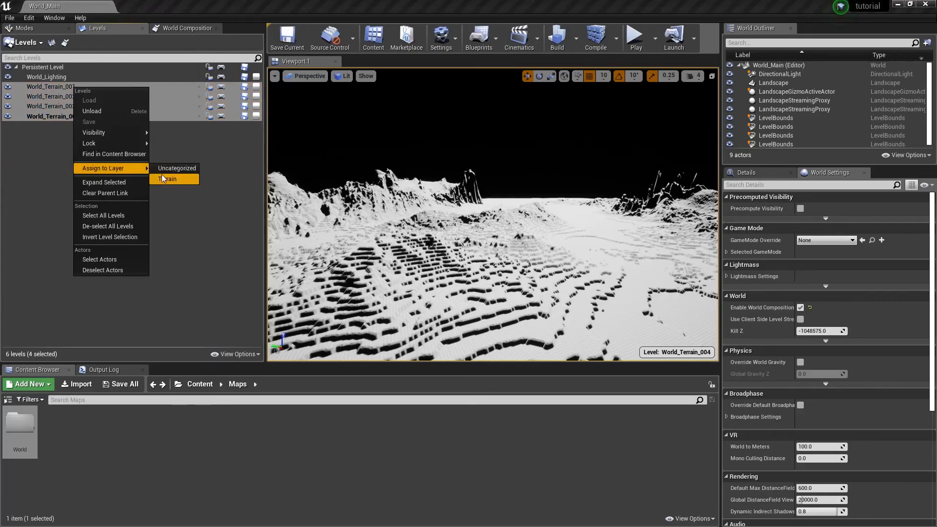
{"action": "left_click", "coordinate": [169, 178]}
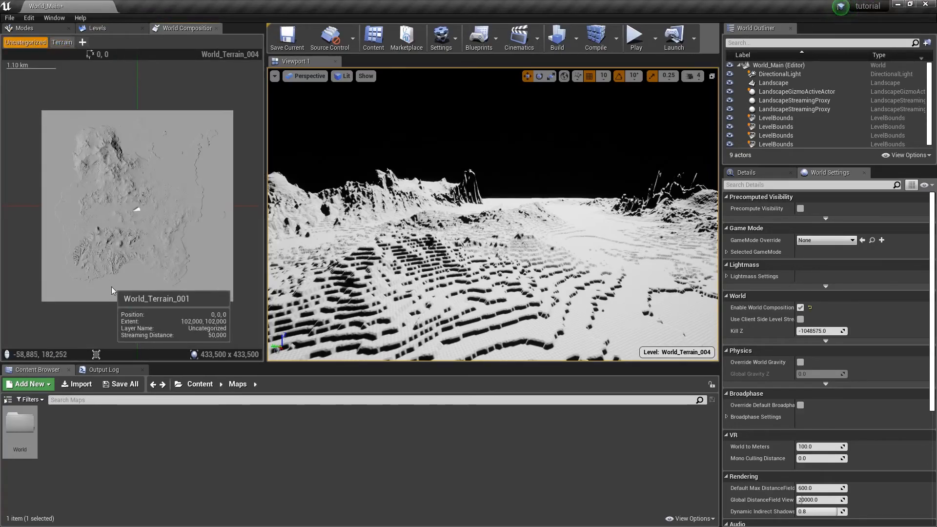
{"action": "left_click", "coordinate": [120, 384]}
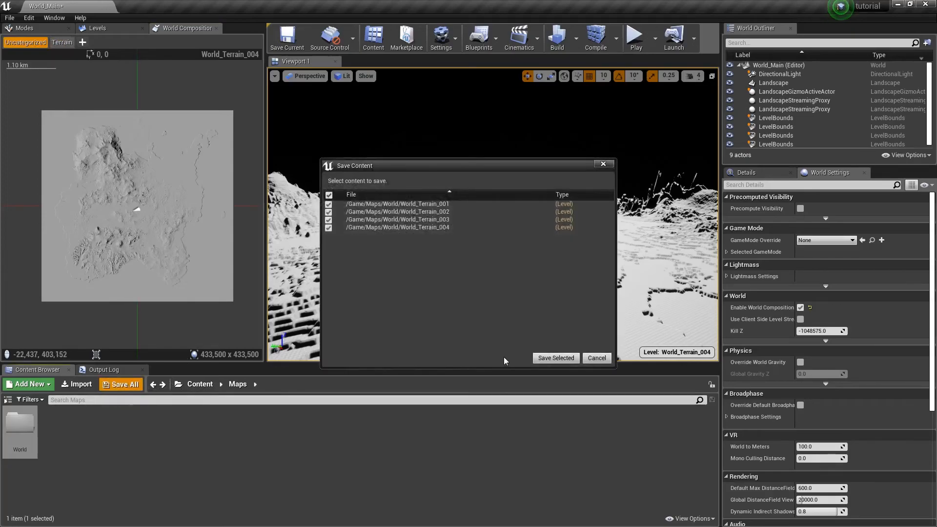
Step: Save the four terrain levels, then create a 'Terrain' layer with streaming distance 50000
{"action": "left_click", "coordinate": [554, 357]}
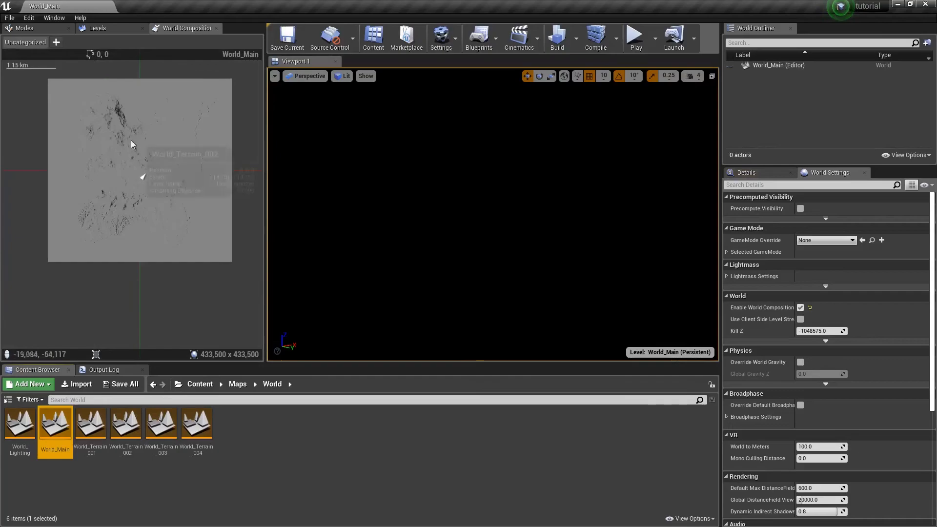
{"action": "left_click", "coordinate": [57, 42]}
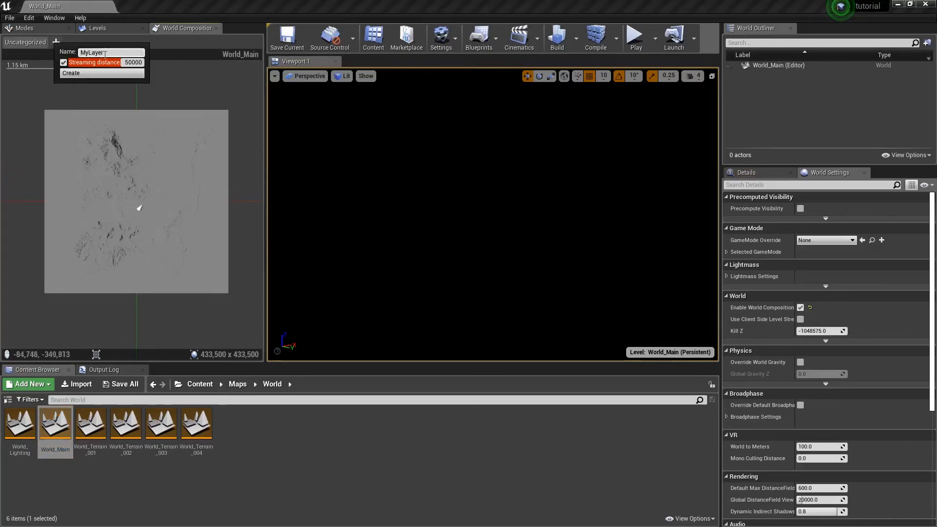
{"action": "type", "text": "Terrain"}
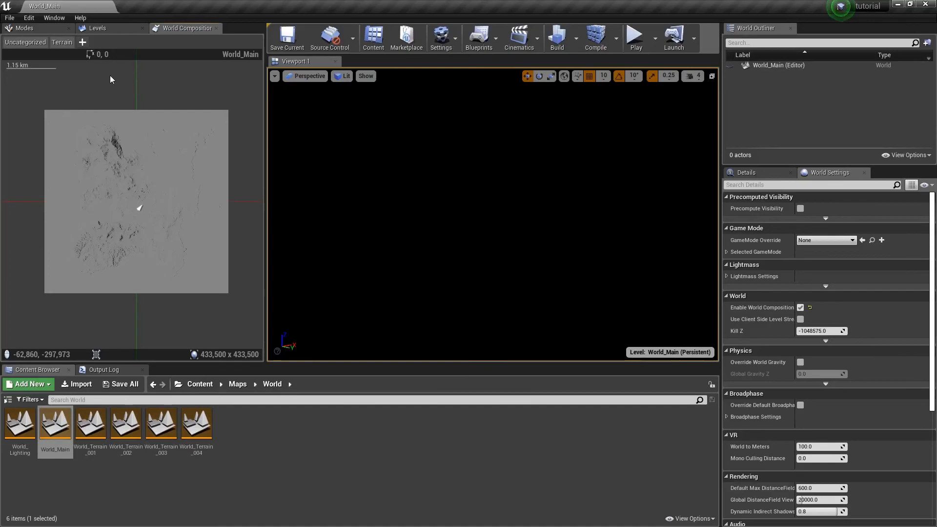
{"action": "right_click", "coordinate": [49, 93]}
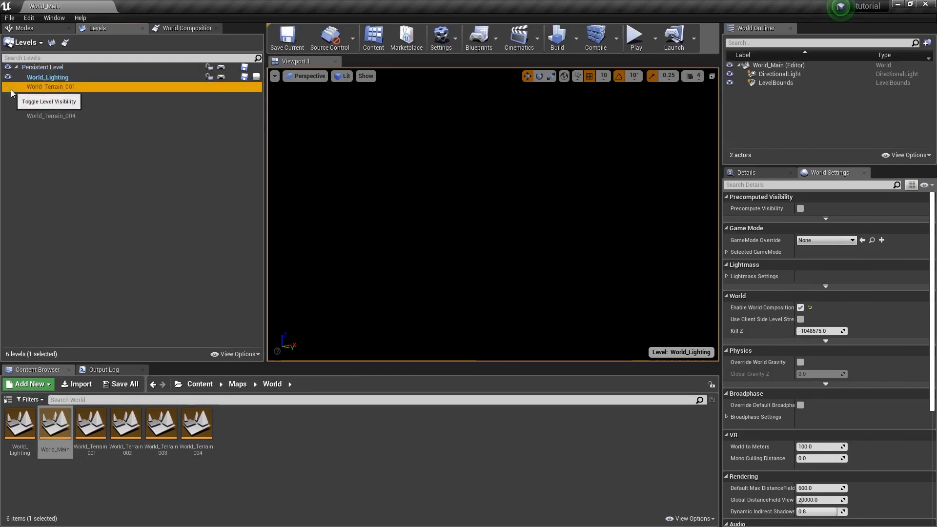
Step: Assign the four terrain levels to Terrain and run Play to stream all tiles in World_Main
{"action": "left_click", "coordinate": [53, 107]}
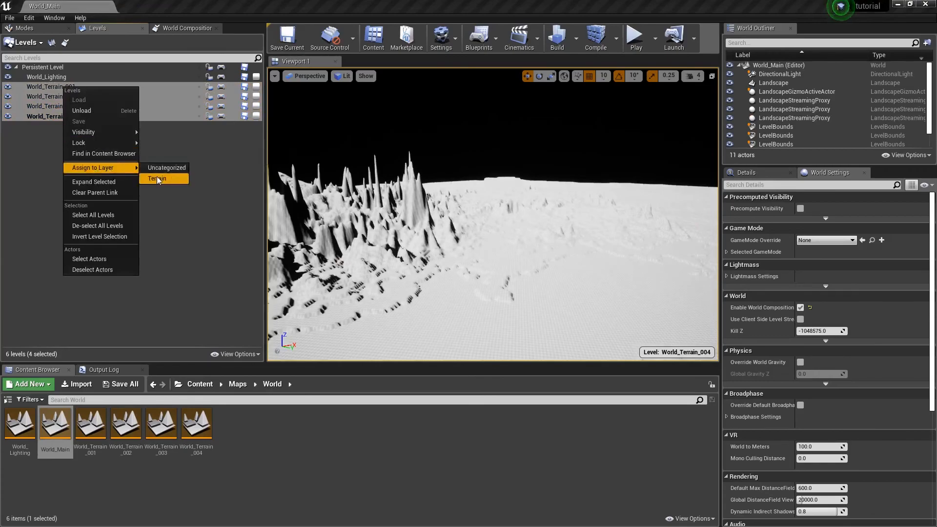
{"action": "left_click", "coordinate": [634, 35]}
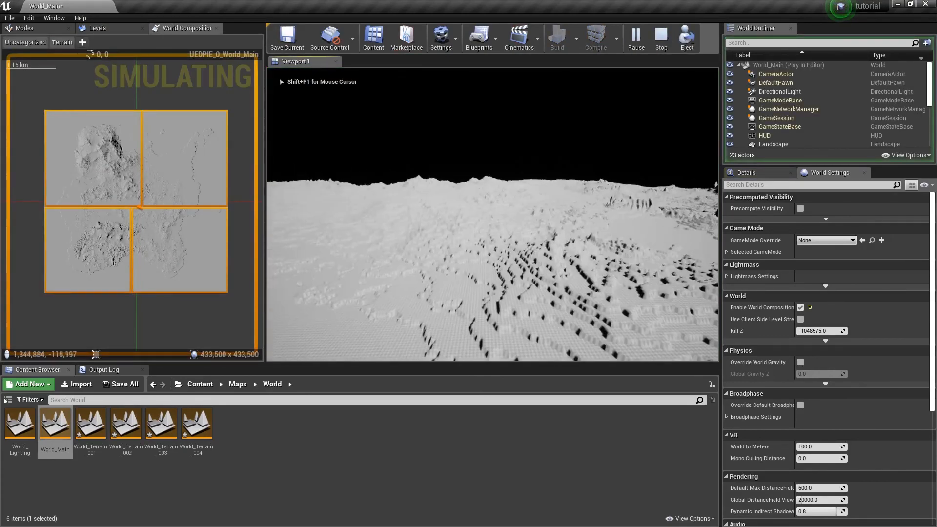